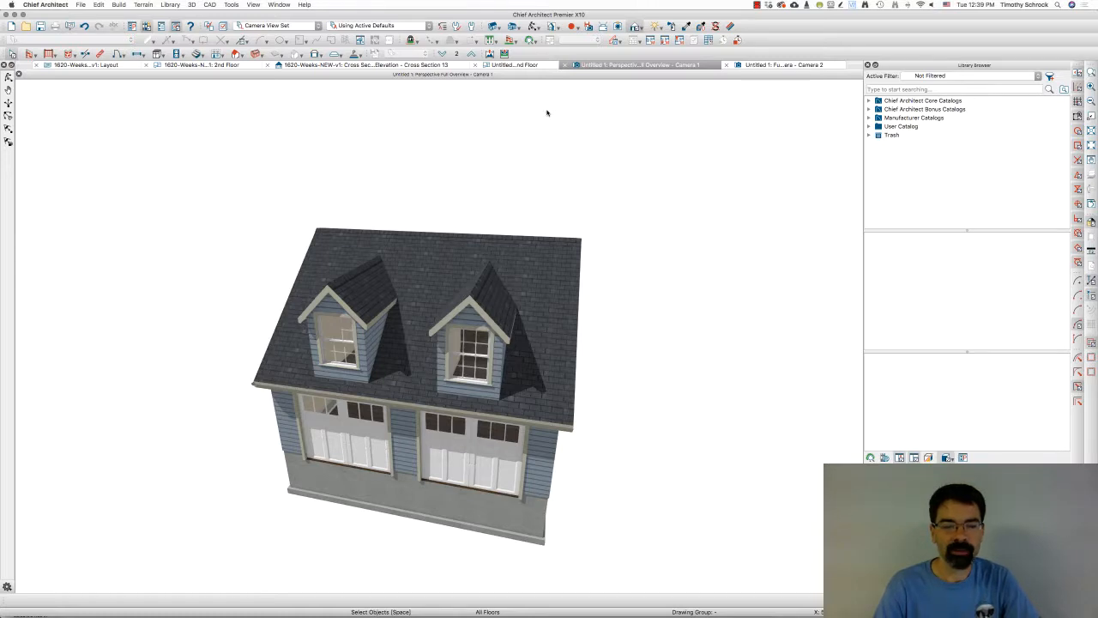
pyautogui.moveTo(450, 306)
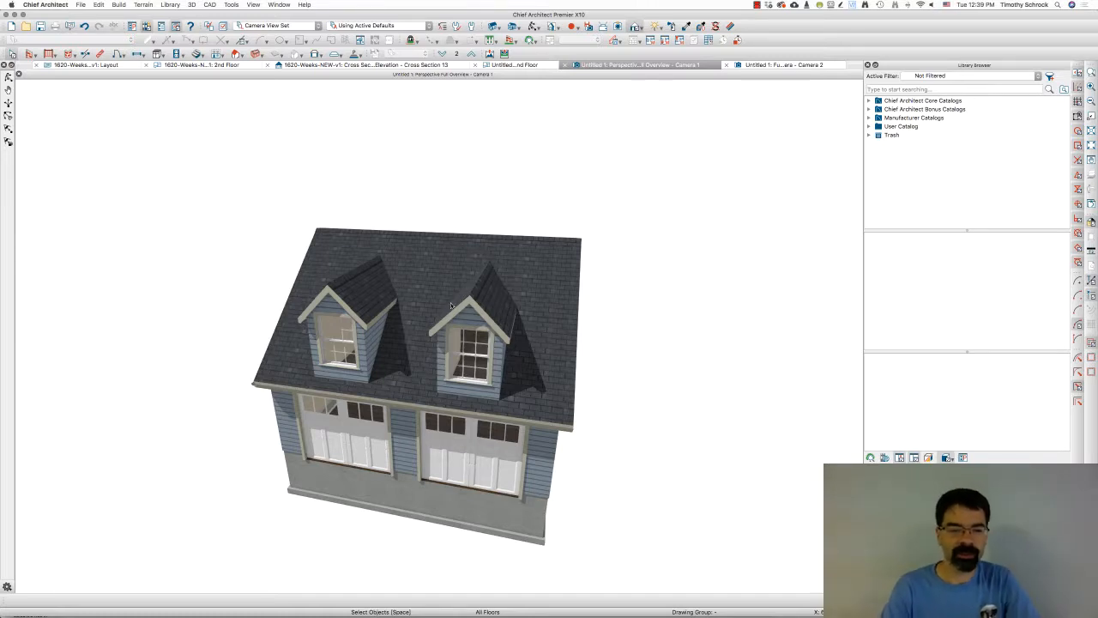
pyautogui.moveTo(398, 320)
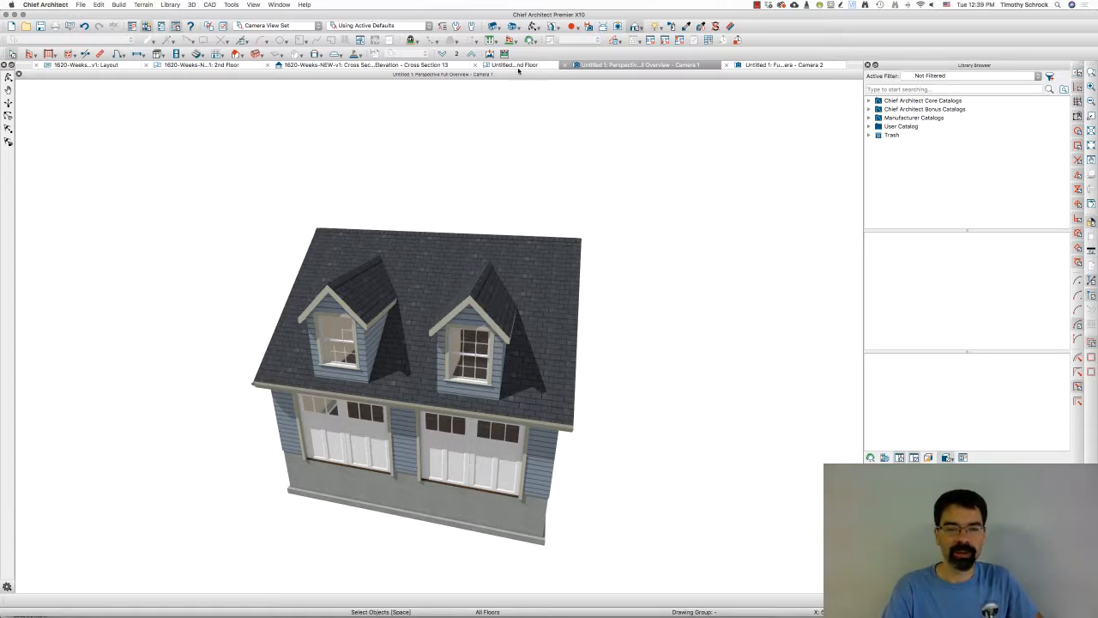
# - Review the roof plan, exterior 3D overview and interior dormer camera views in turn
pyautogui.click(515, 66)
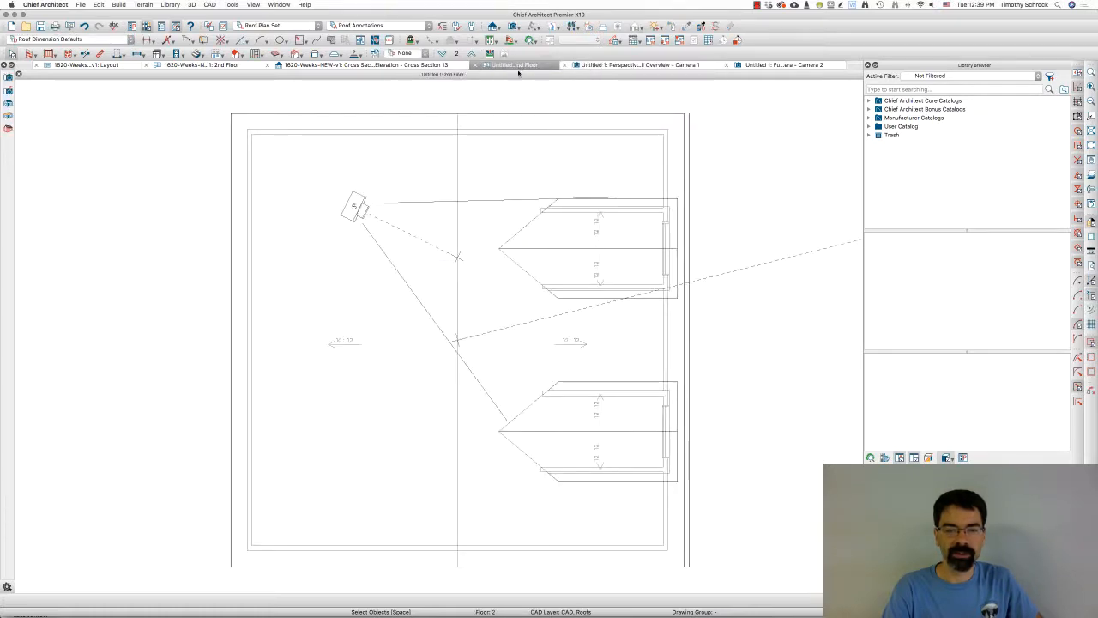
pyautogui.click(638, 65)
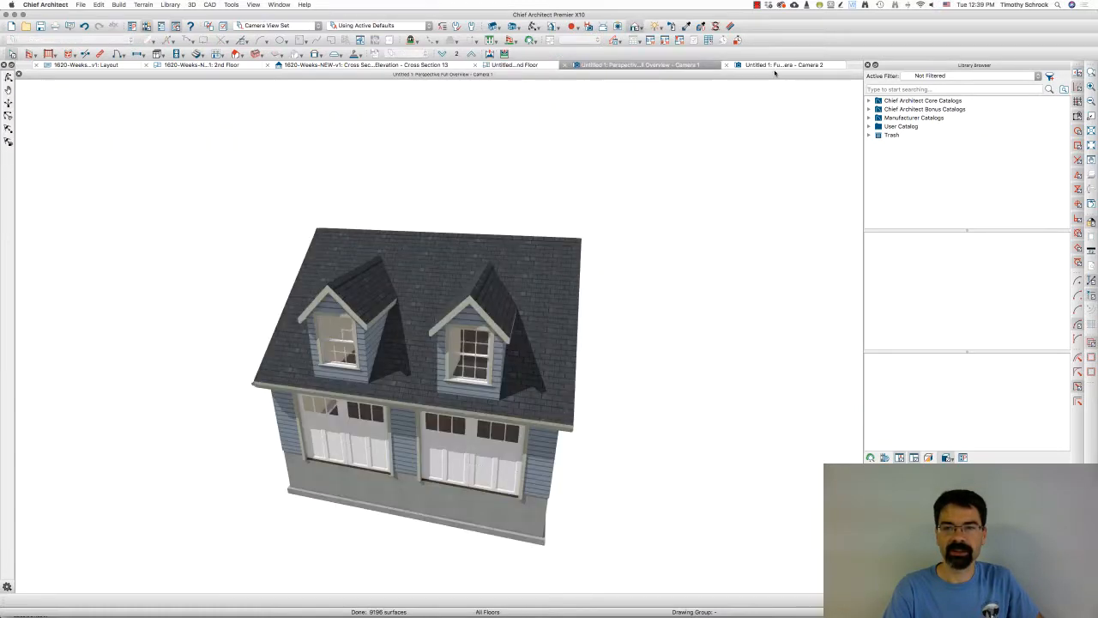
pyautogui.click(781, 65)
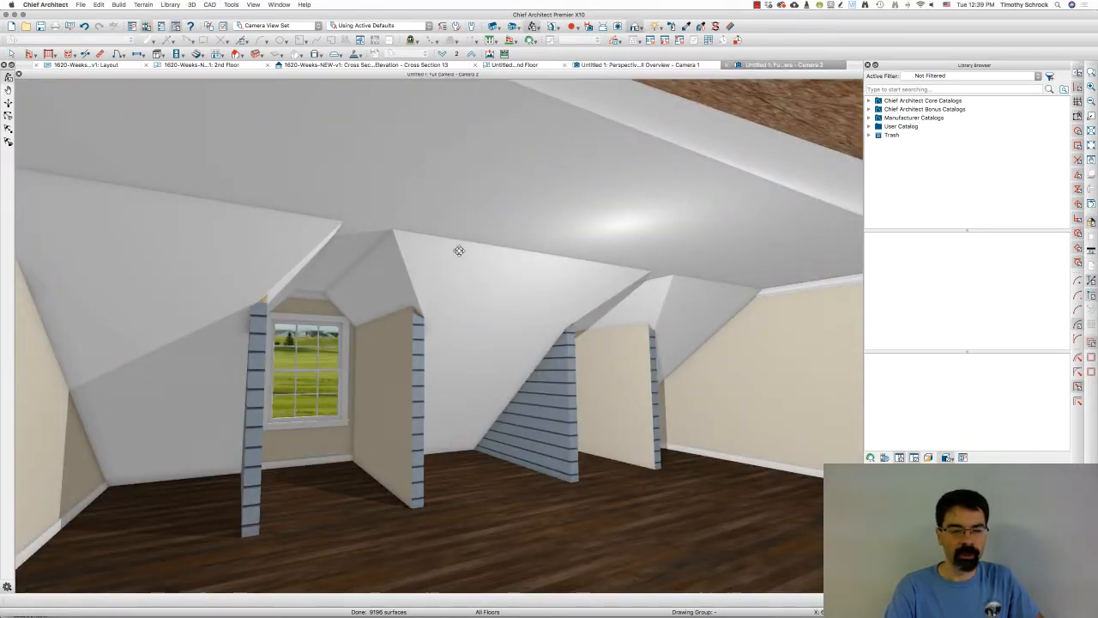
pyautogui.moveTo(277, 322)
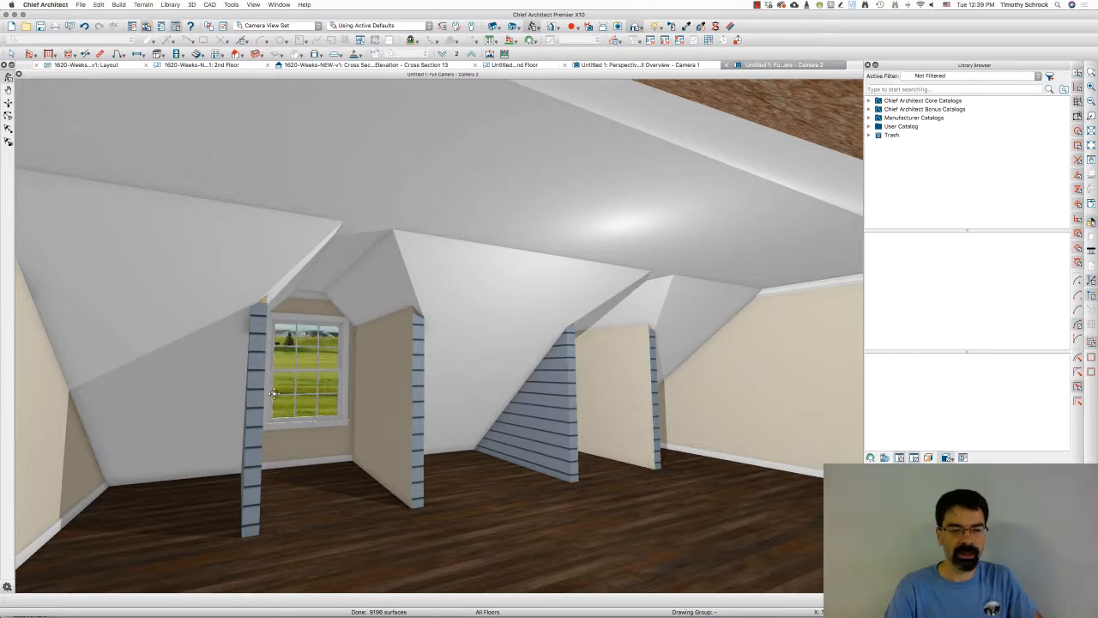
pyautogui.moveTo(336, 318)
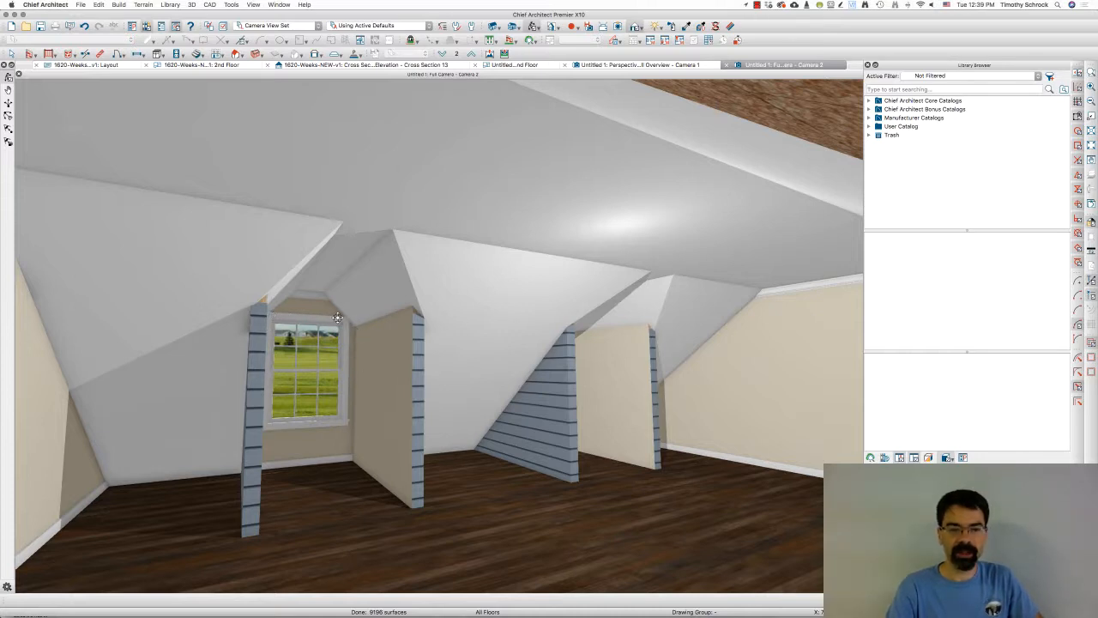
pyautogui.moveTo(356, 333)
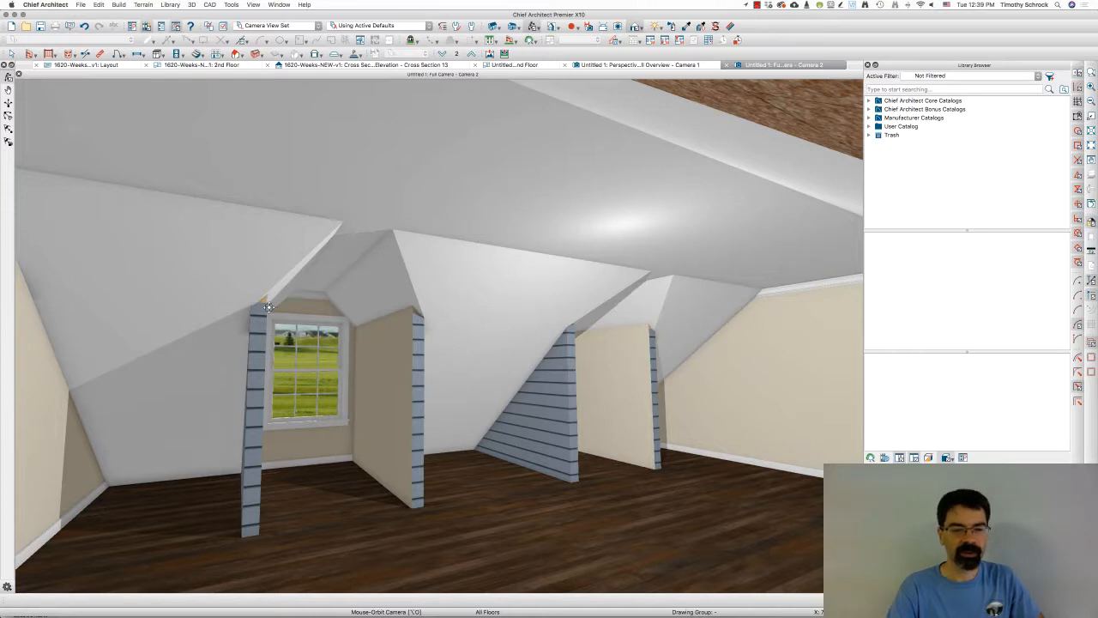
pyautogui.moveTo(426, 200)
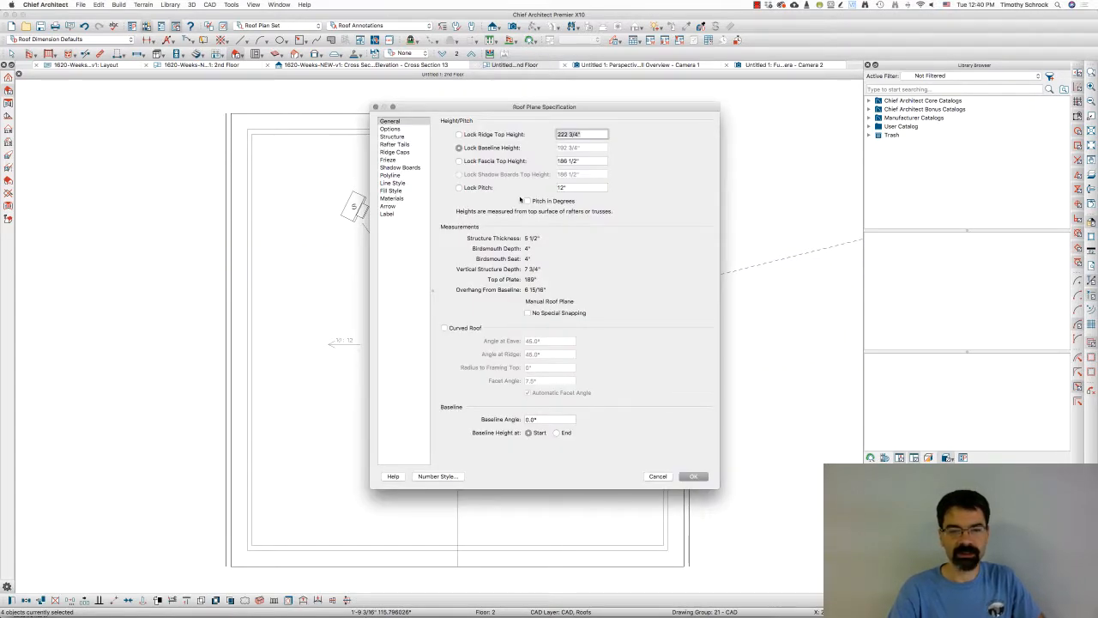
pyautogui.moveTo(446, 158)
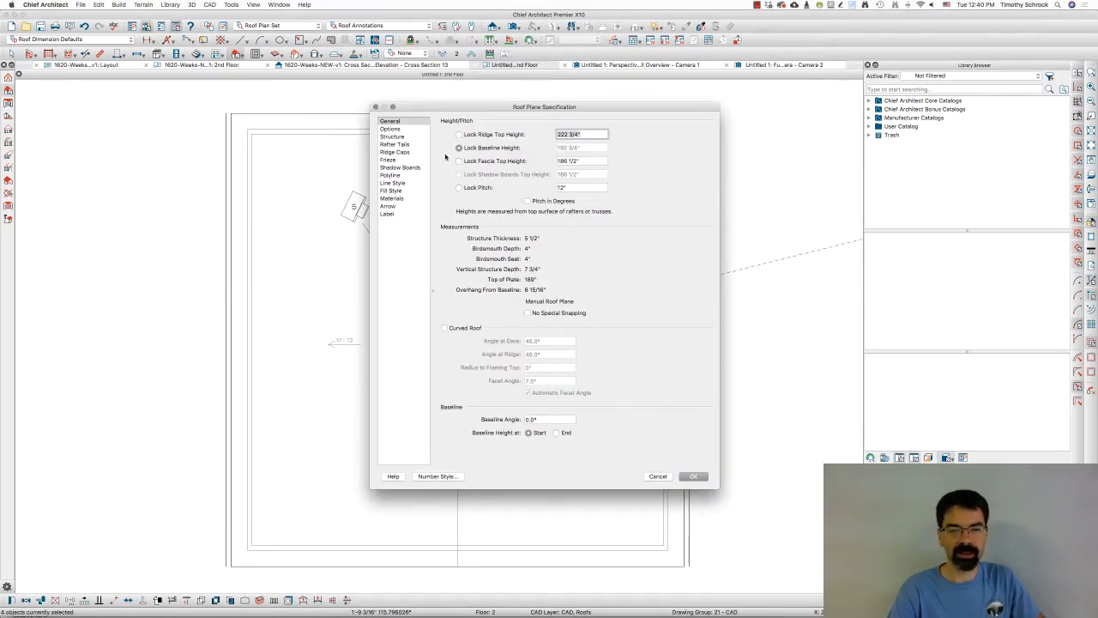
# - Set the roof structure layer thickness to 9.25" in Roof Plane Specification and confirm
pyautogui.click(391, 137)
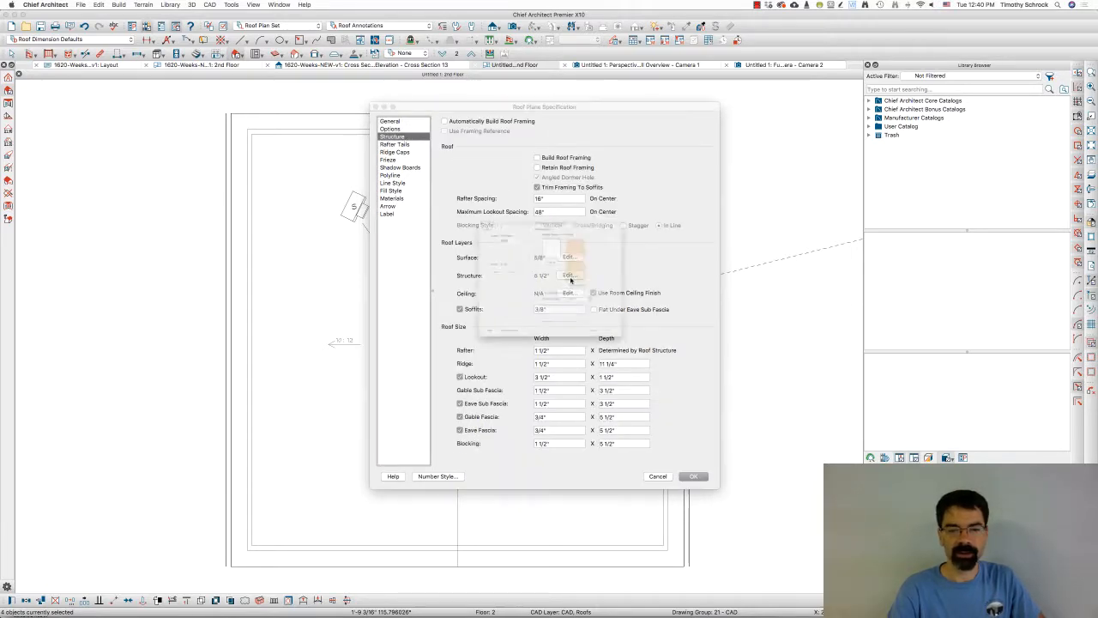
pyautogui.click(569, 275)
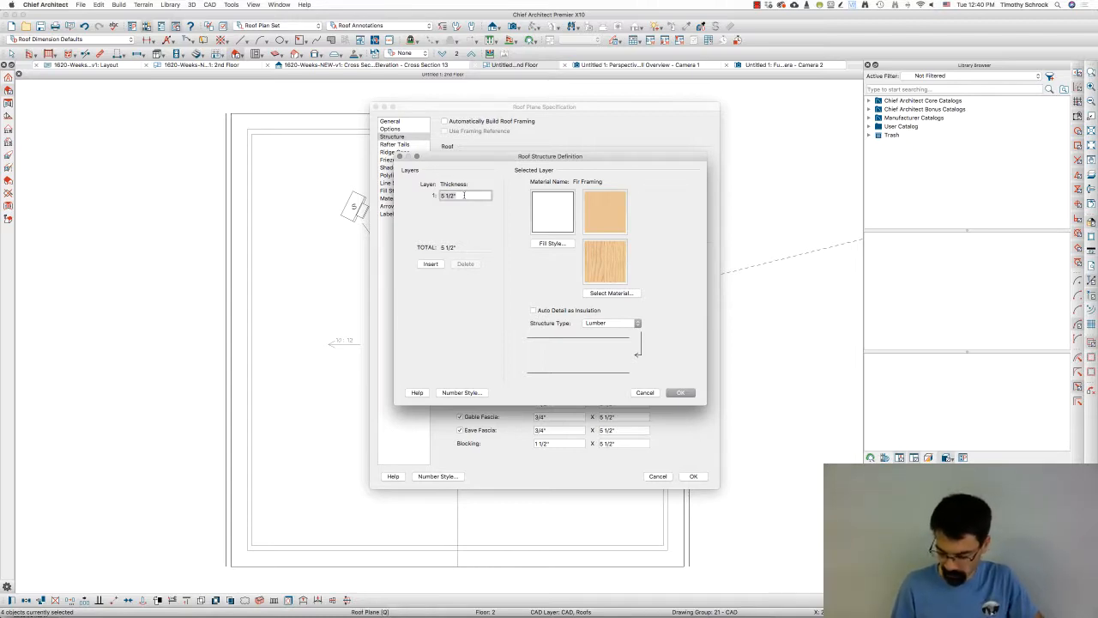
pyautogui.write('9.25')
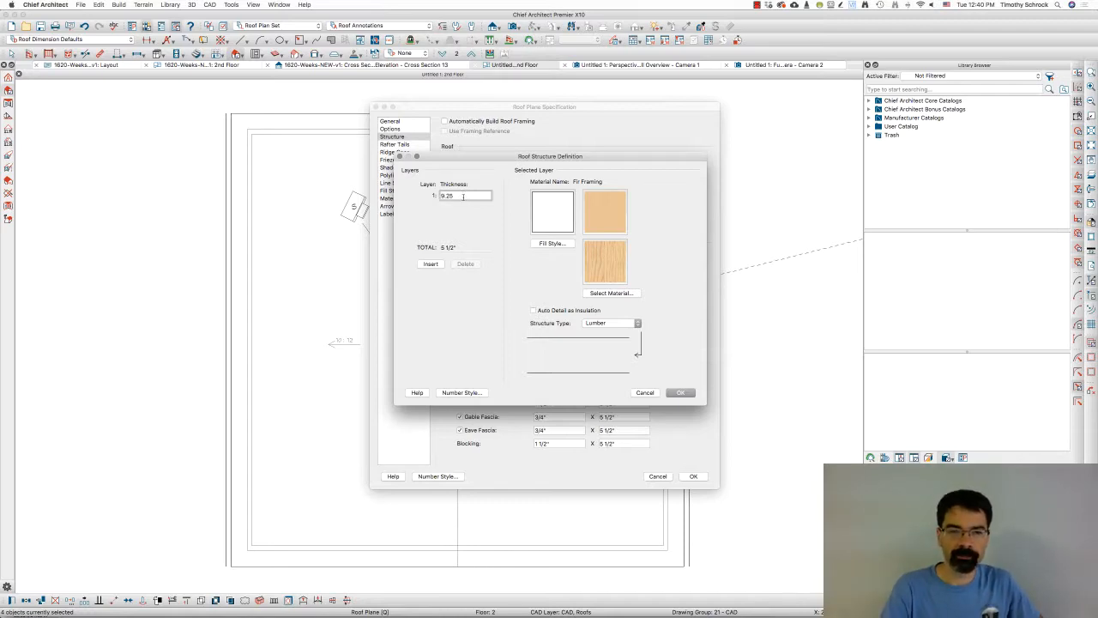
pyautogui.moveTo(576, 295)
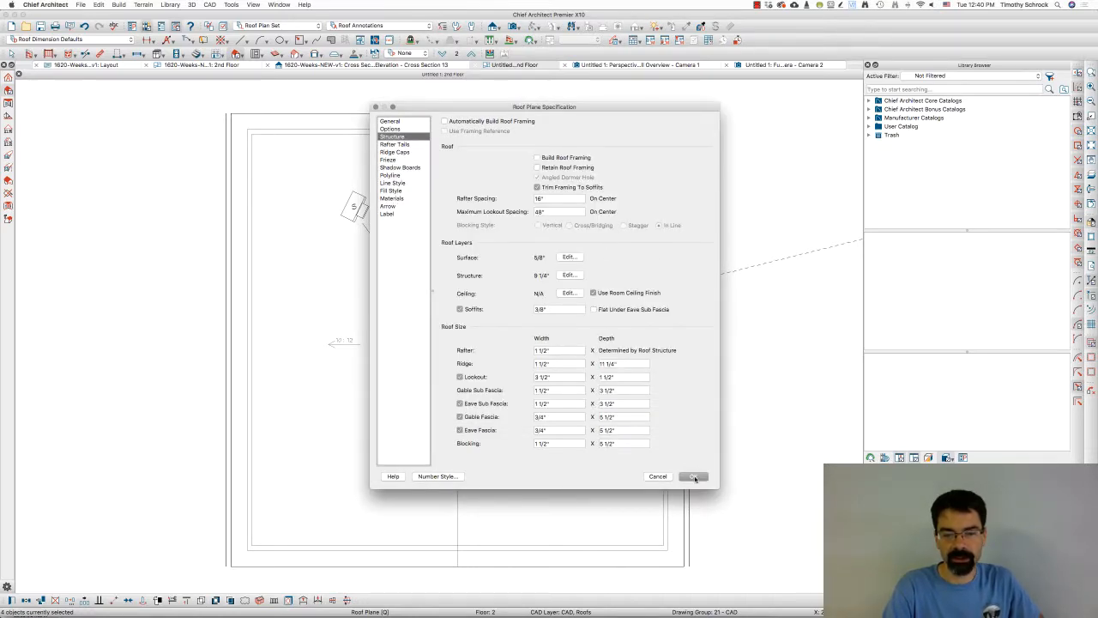
pyautogui.click(693, 477)
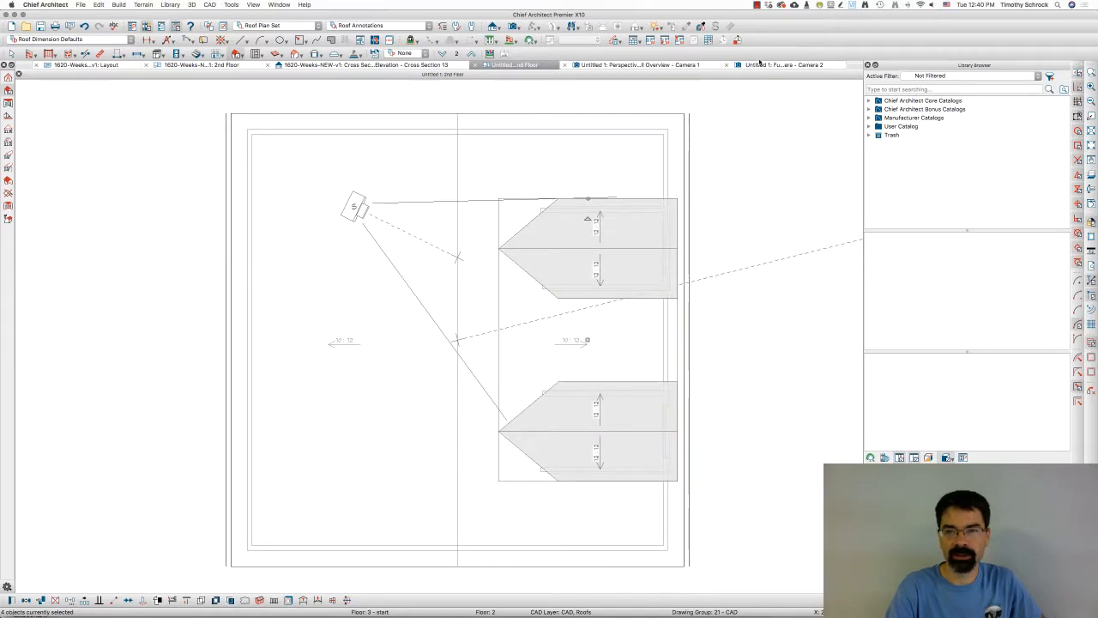
pyautogui.click(780, 65)
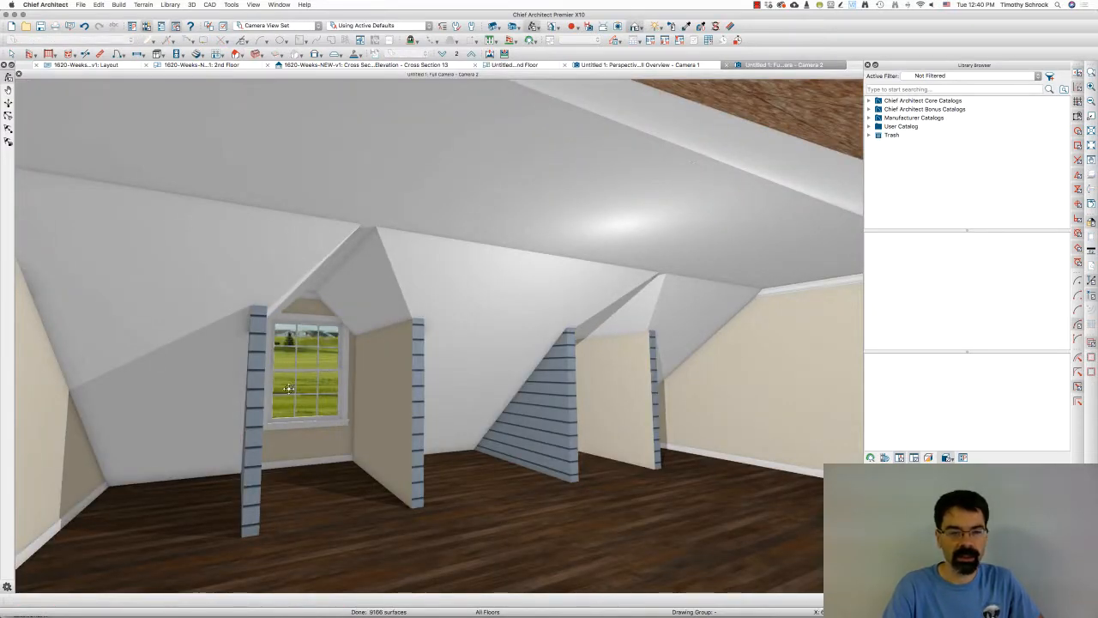
pyautogui.moveTo(312, 326)
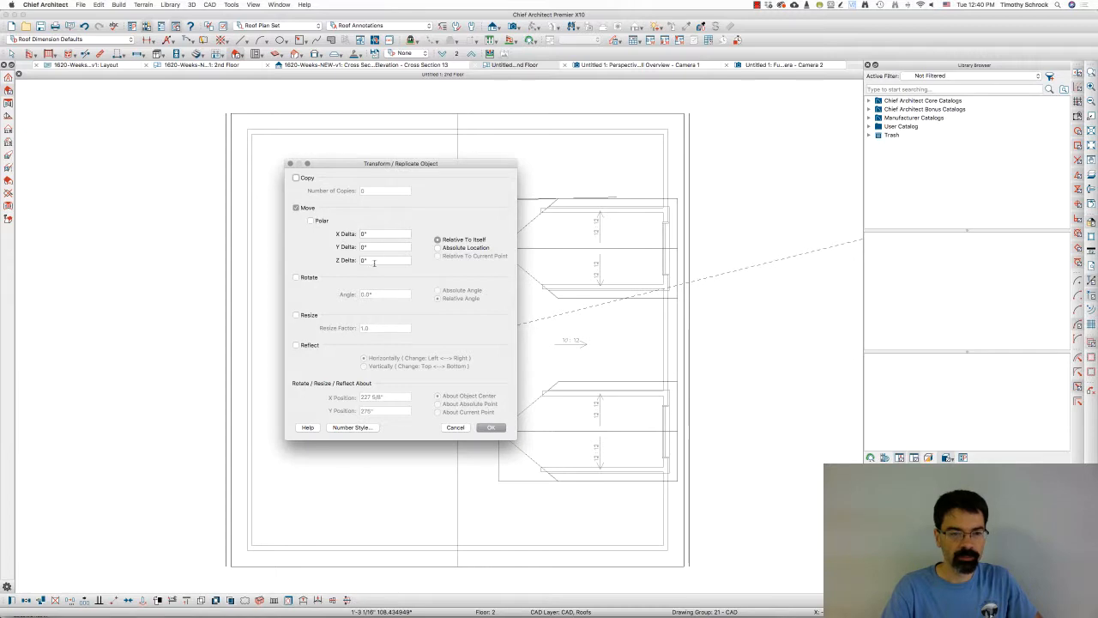
# - Confirm the roof plane move and dismiss the repeated warnings about moving adjacent roof edges
pyautogui.click(491, 427)
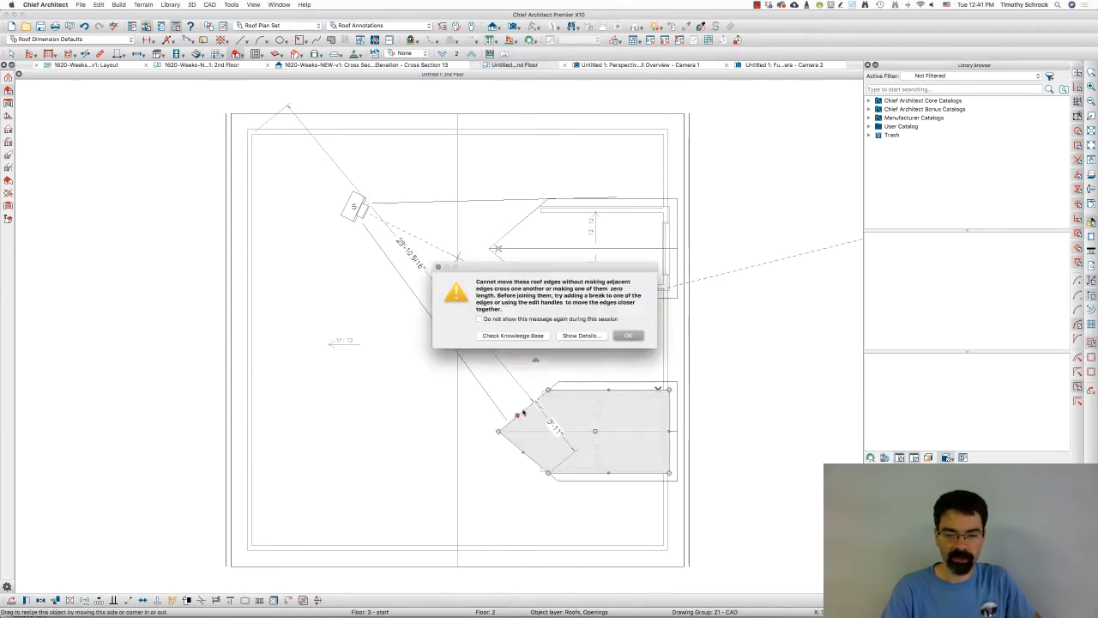
pyautogui.click(628, 334)
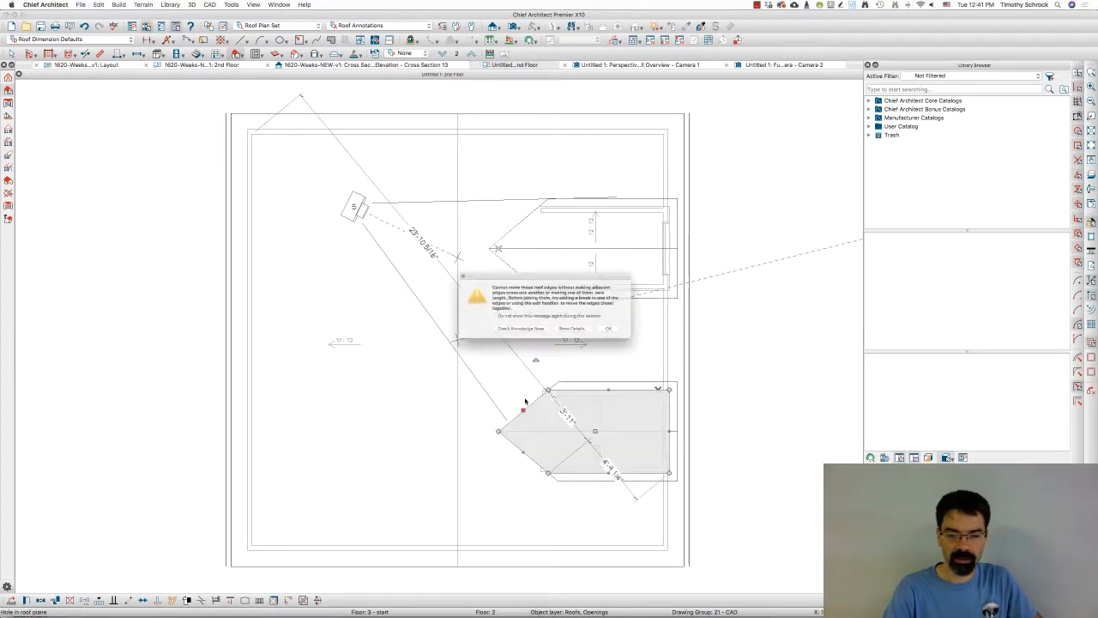
pyautogui.click(608, 327)
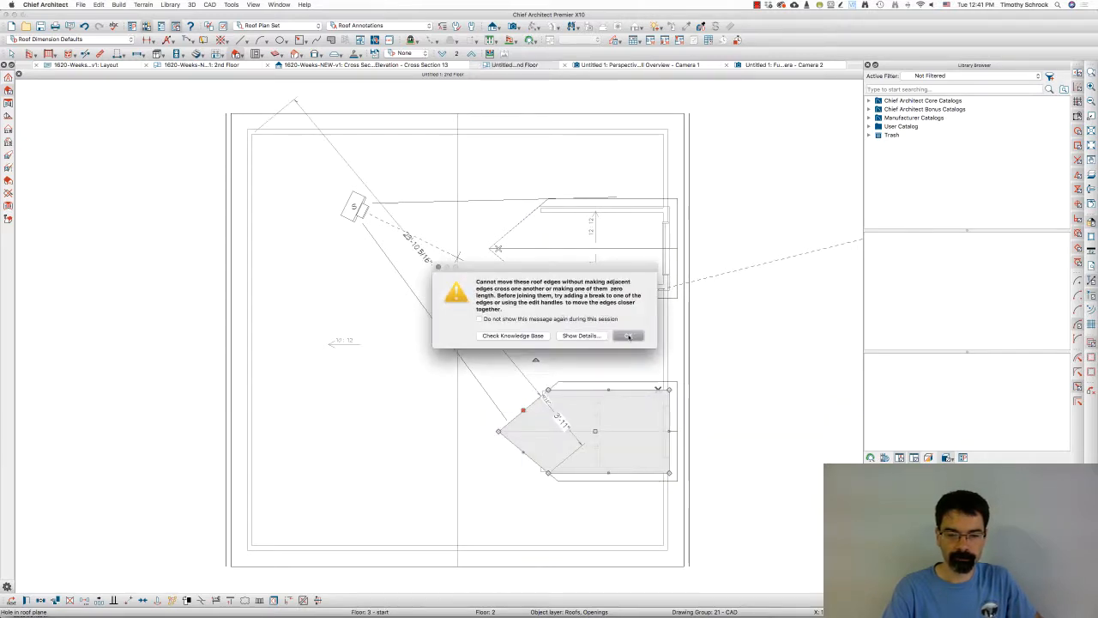
pyautogui.click(628, 334)
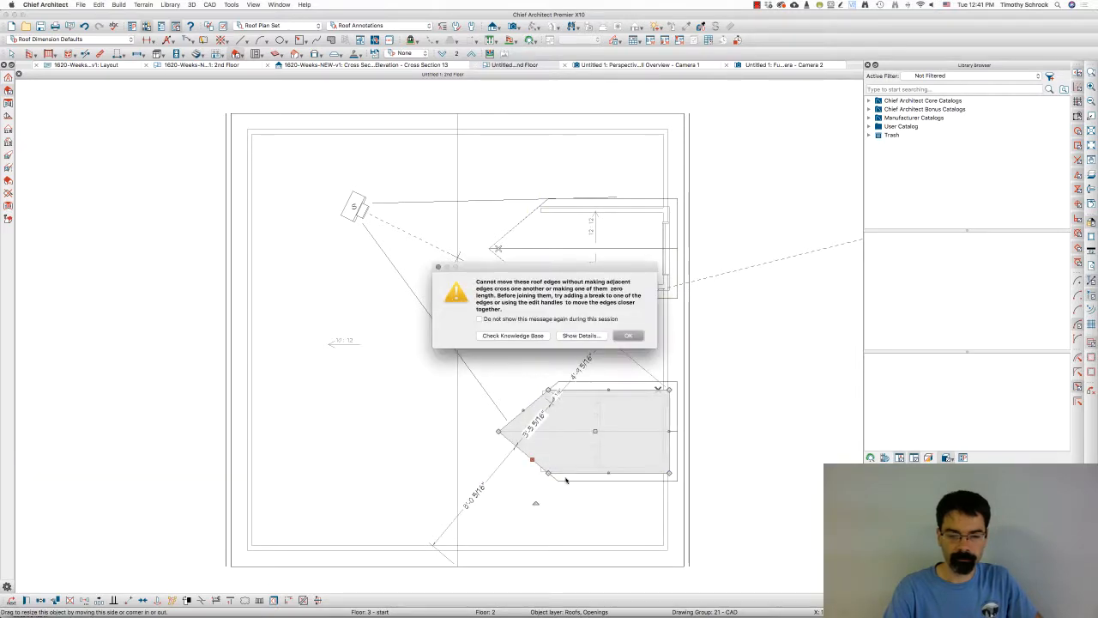
pyautogui.click(628, 334)
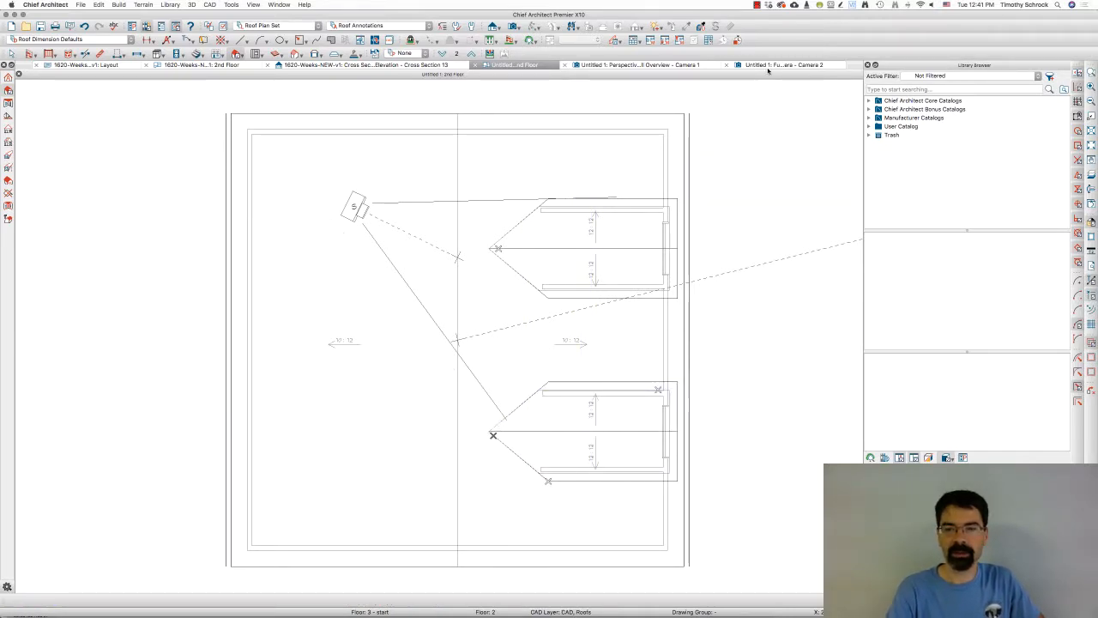
# - Check the dormer openings in the interior camera view, then return to the roof plan
pyautogui.click(782, 65)
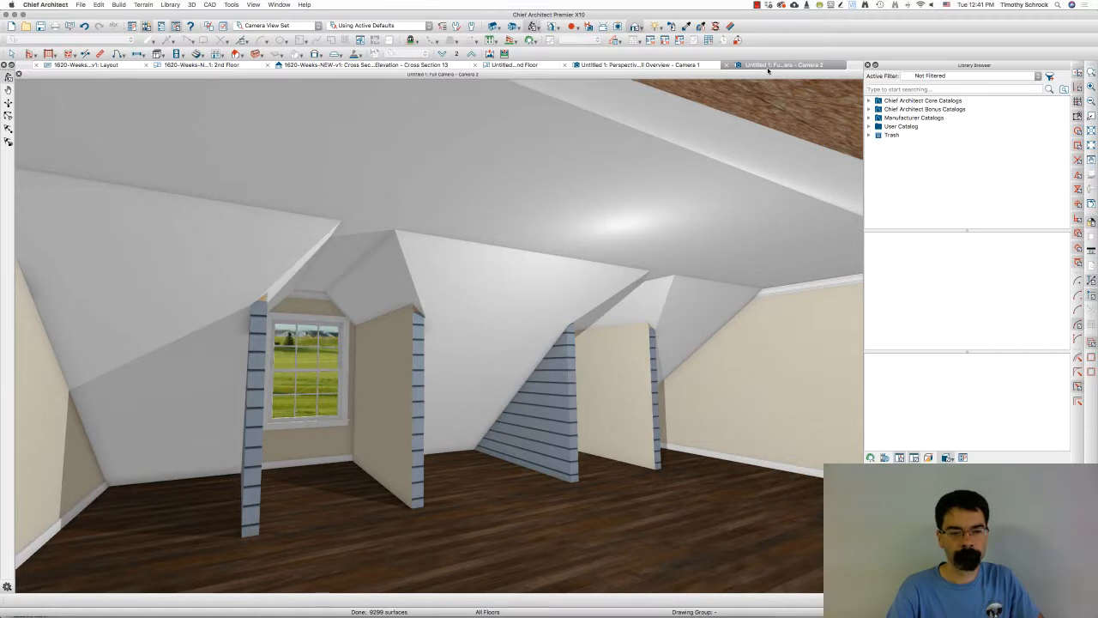
pyautogui.moveTo(347, 321)
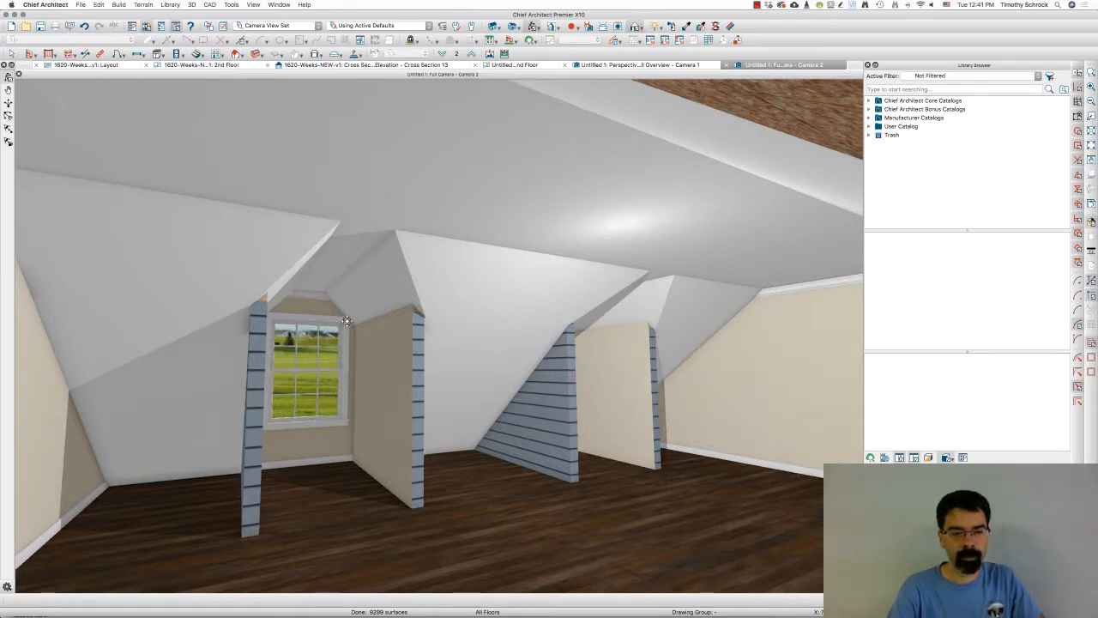
pyautogui.moveTo(351, 341)
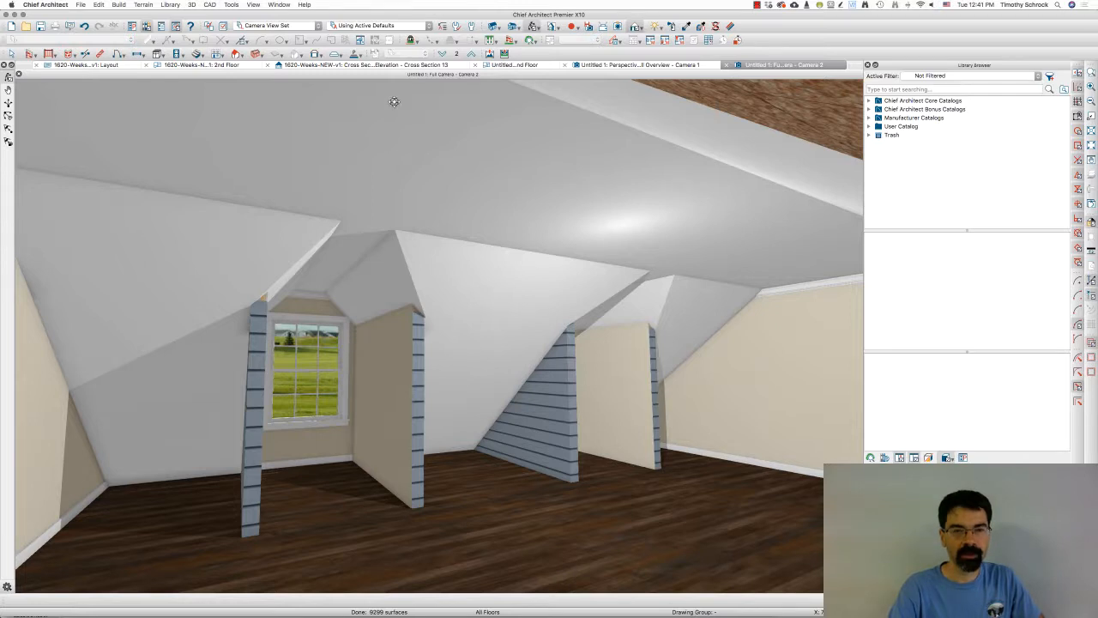
pyautogui.click(511, 65)
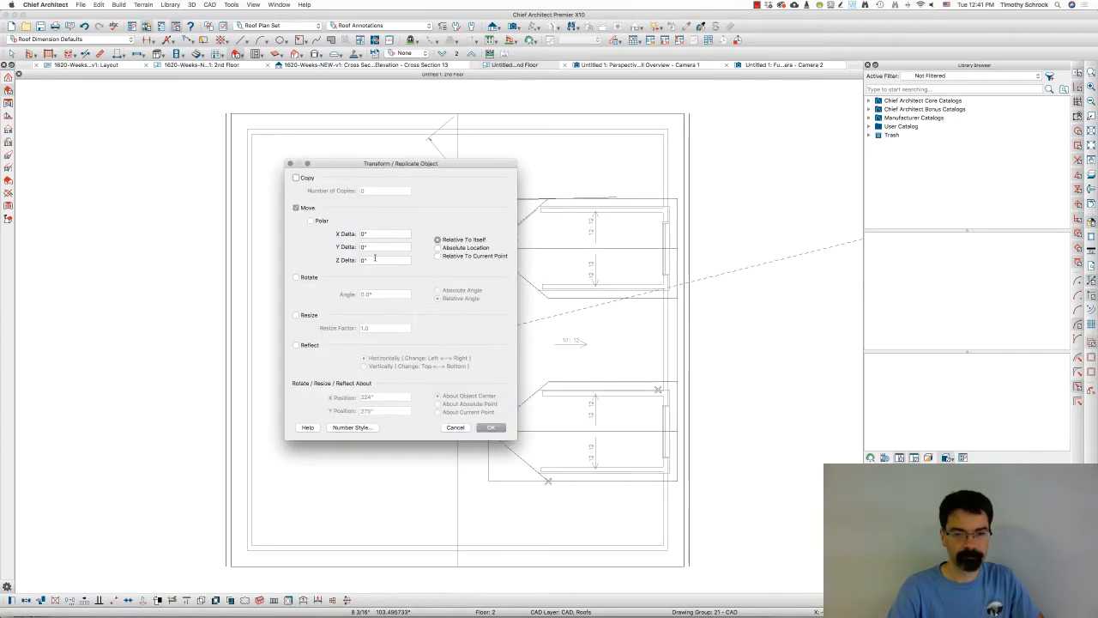
# - Apply the dormer roof plane move, select the lower dormer's plane and show the interior camera view
pyautogui.click(491, 427)
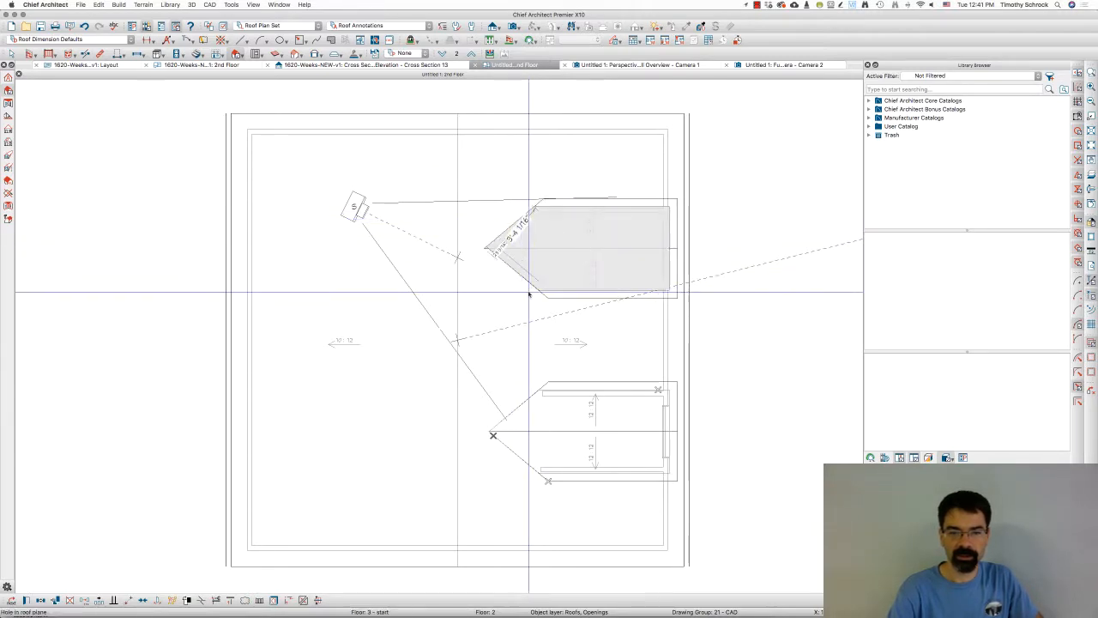
pyautogui.click(587, 248)
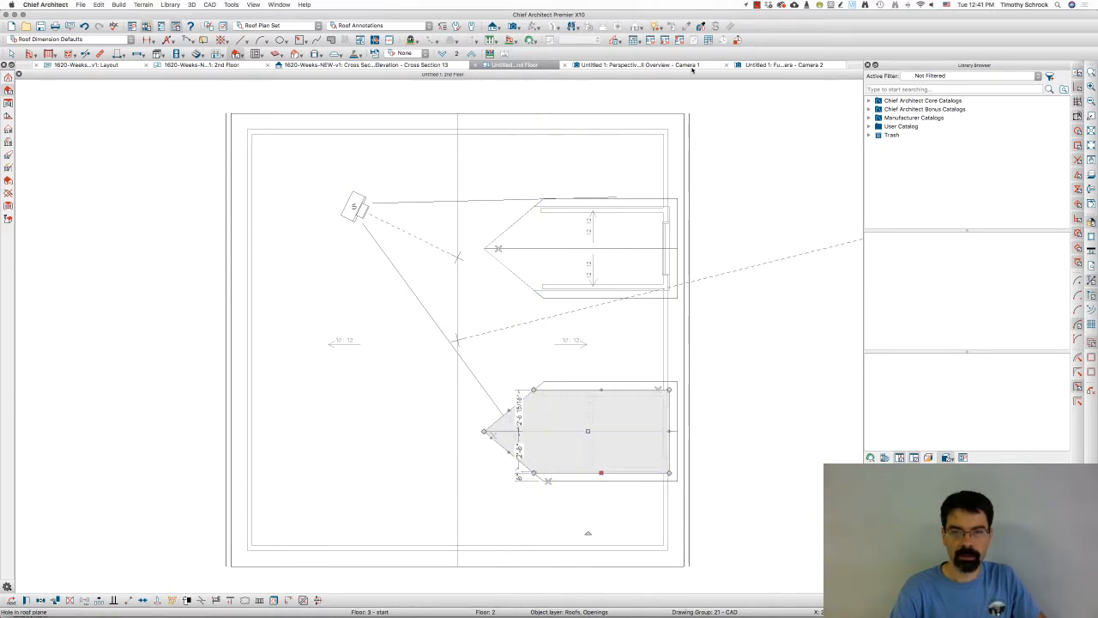
pyautogui.click(785, 65)
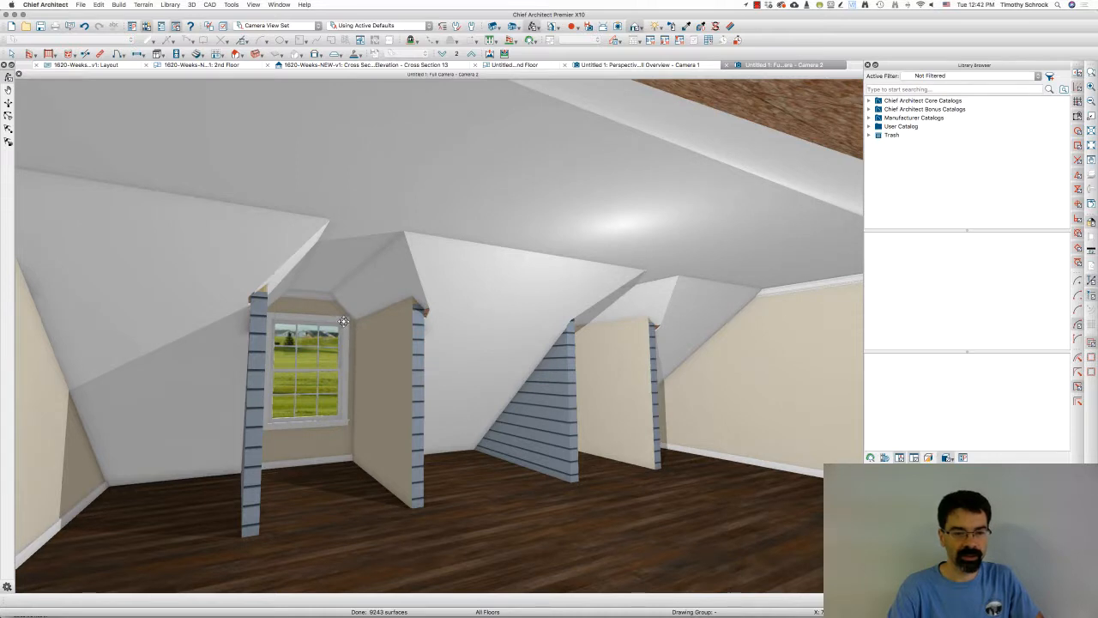
pyautogui.moveTo(346, 314)
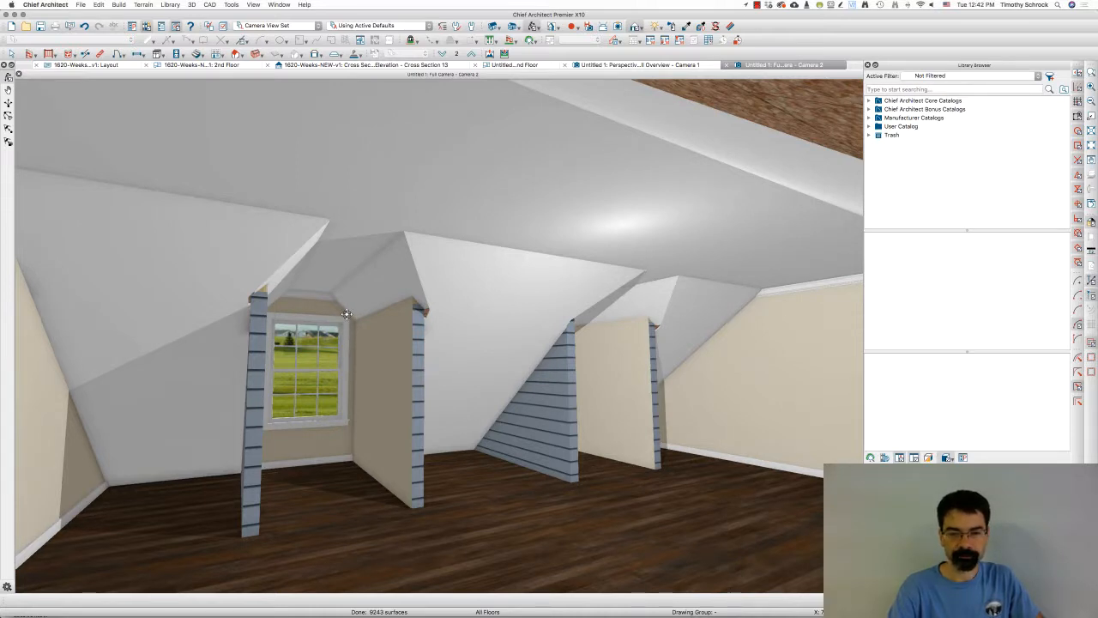
pyautogui.moveTo(422, 398)
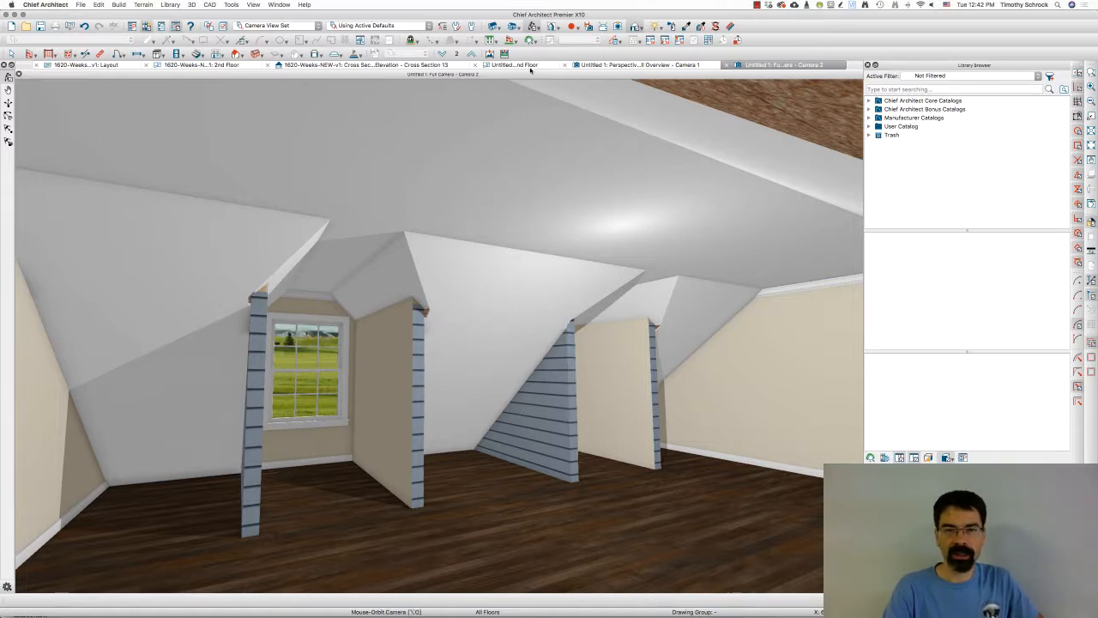
# - Return from the Camera 2 interior view to the roof plan
pyautogui.click(511, 65)
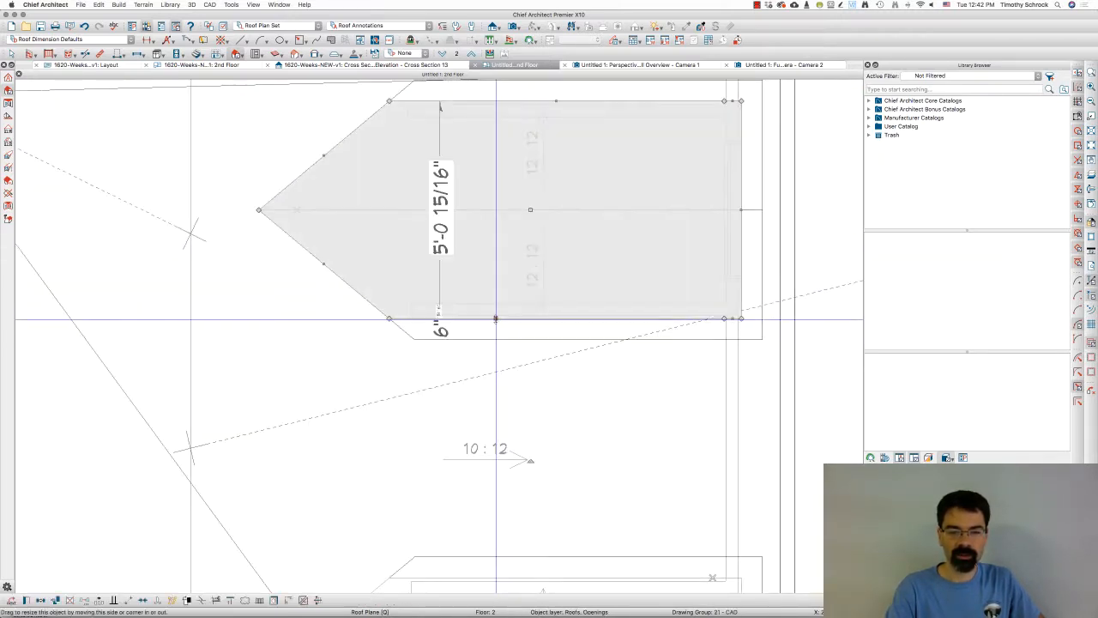
# - Drag the roof plane's edge handle so it aligns with the dormer wall
pyautogui.moveTo(494, 317); pyautogui.dragTo(505, 302)
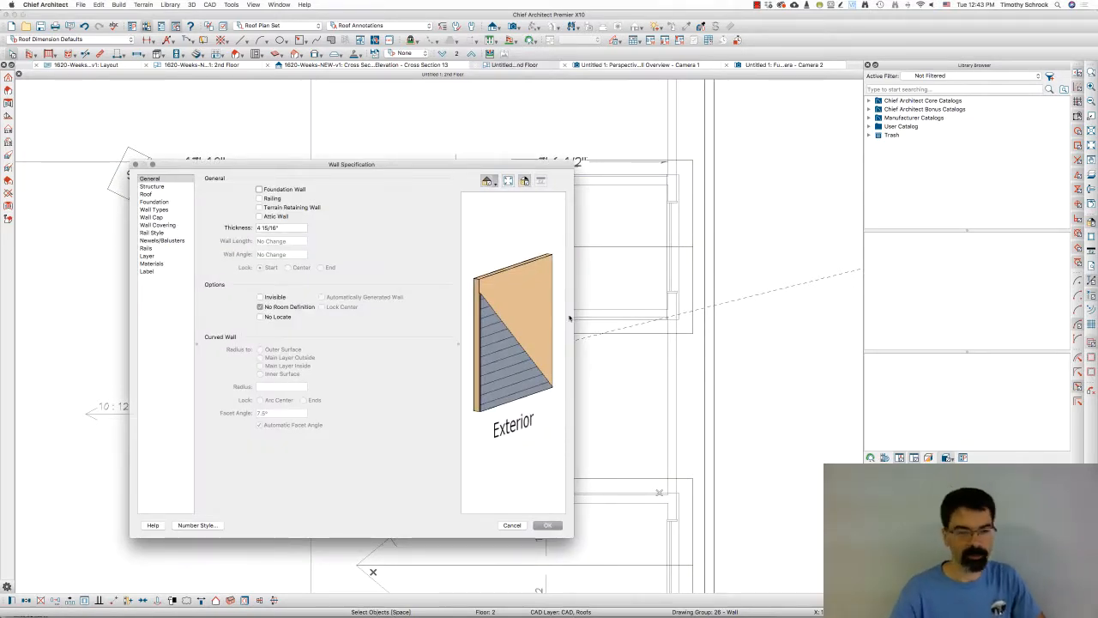
# - Enable Roof Cuts Wall at Bottom in the wall's Roof settings, then view the result from Camera 2
pyautogui.click(147, 194)
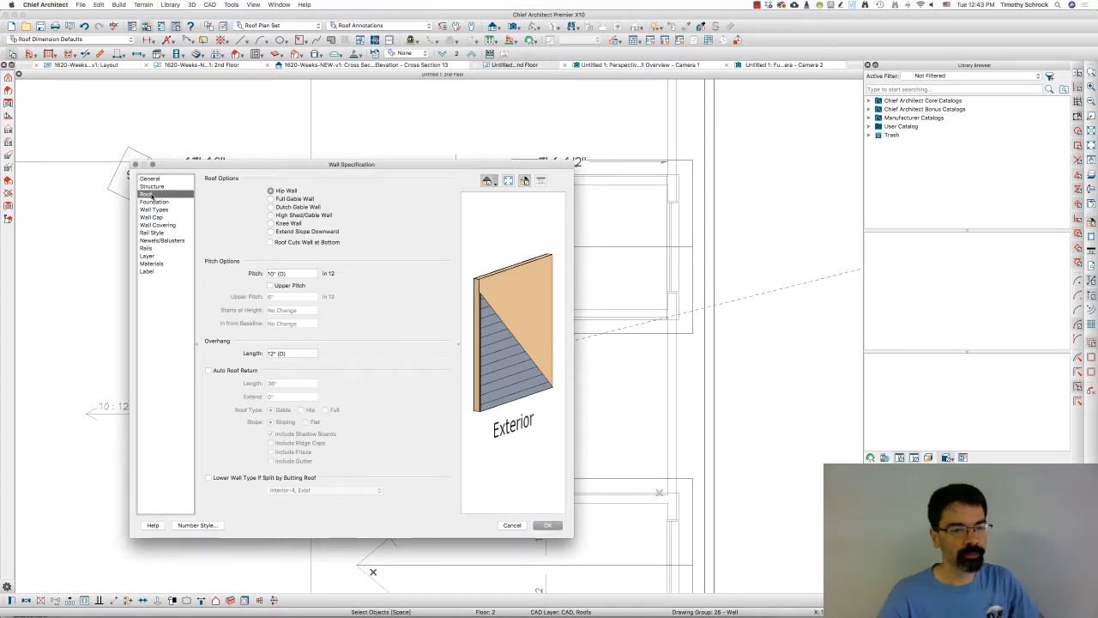
pyautogui.click(271, 242)
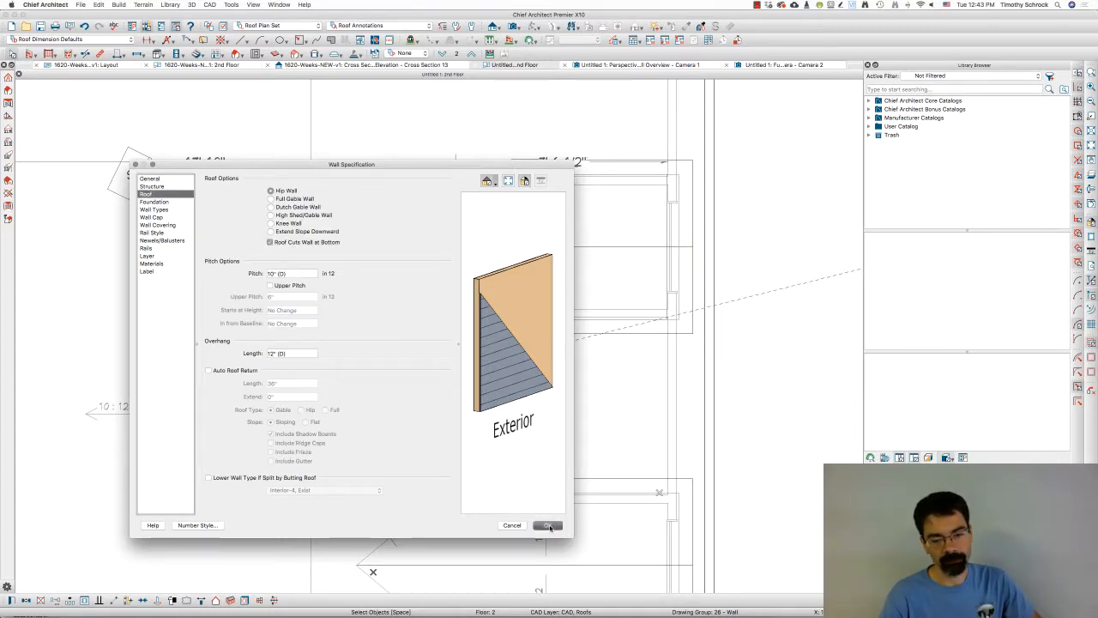
pyautogui.click(547, 525)
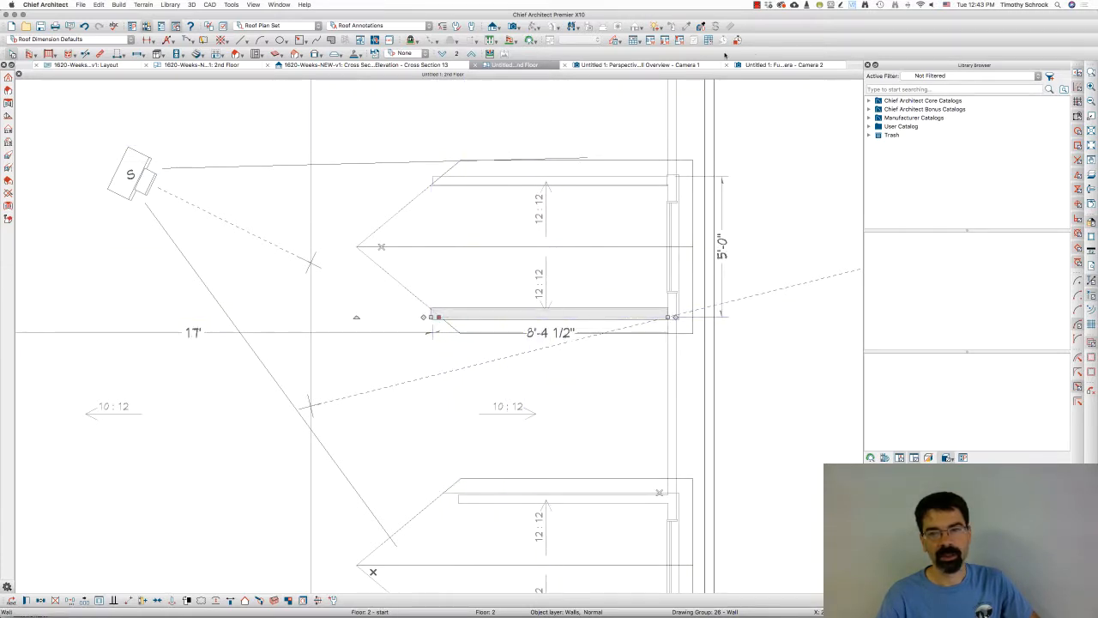
pyautogui.click(781, 66)
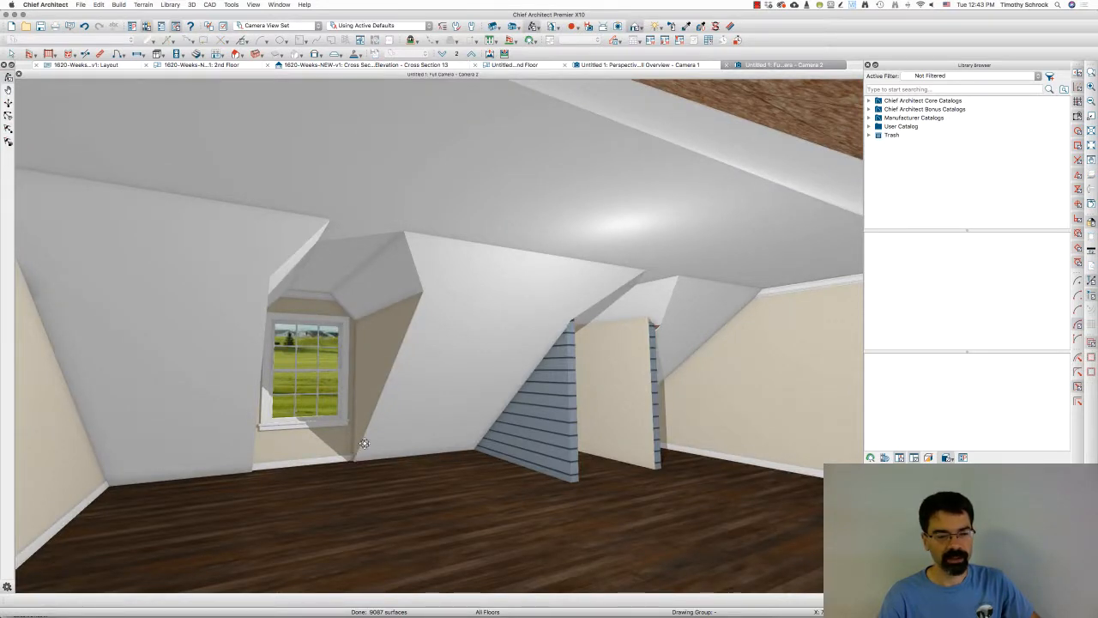
pyautogui.moveTo(343, 463)
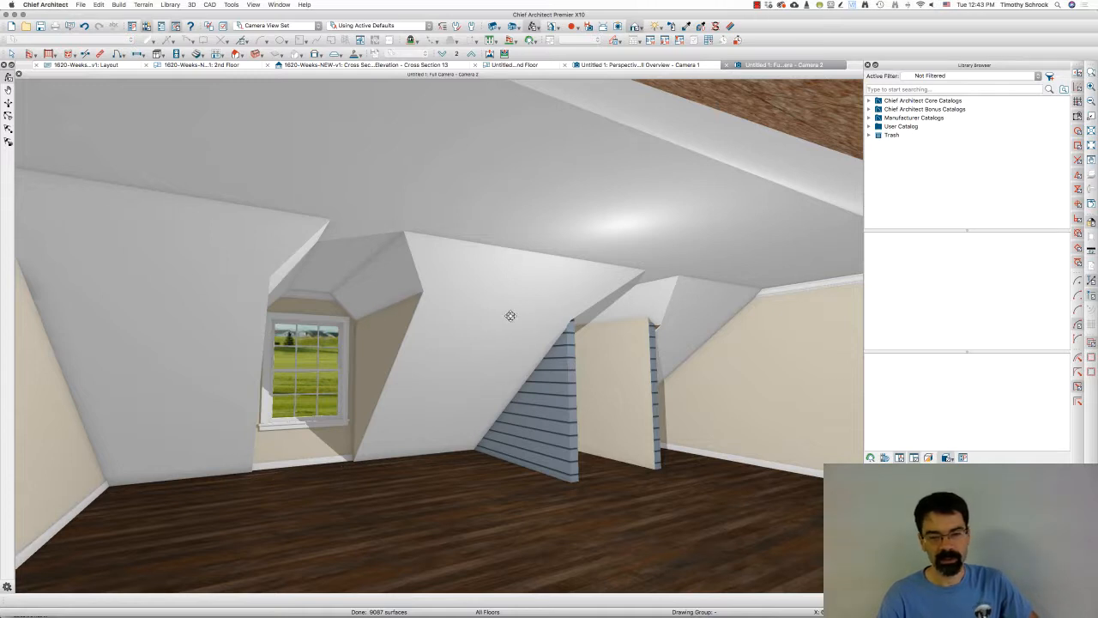
pyautogui.moveTo(573, 358)
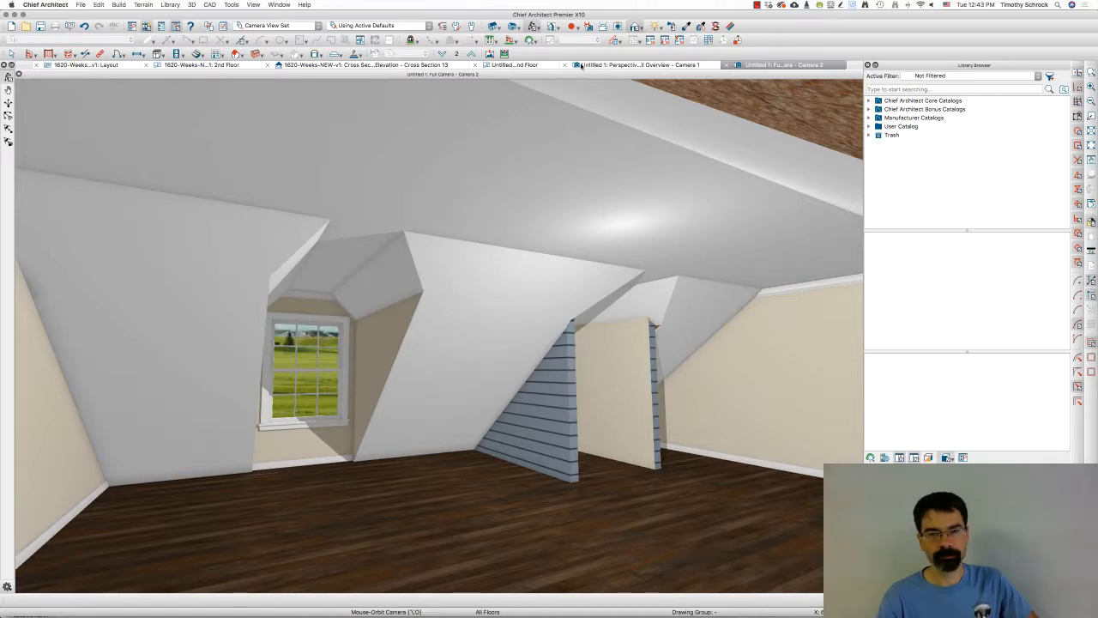
# - Show the exterior Perspective Full Overview of the garage with both dormers
pyautogui.click(638, 65)
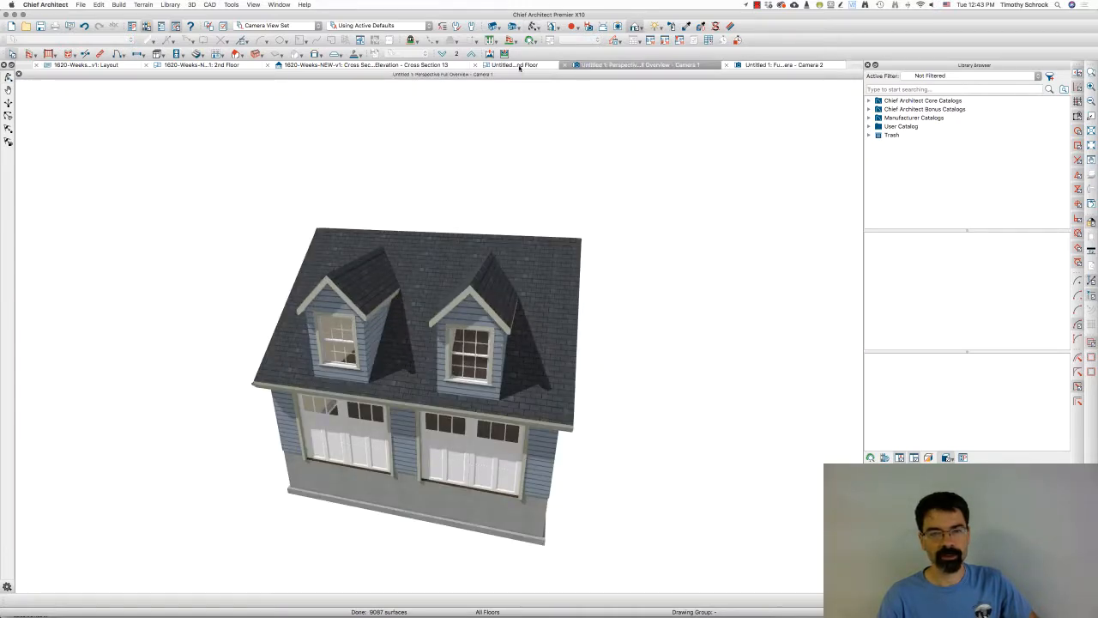
# - Check the dormer walls across plan views, then return to the Camera 2 interior view
pyautogui.click(511, 65)
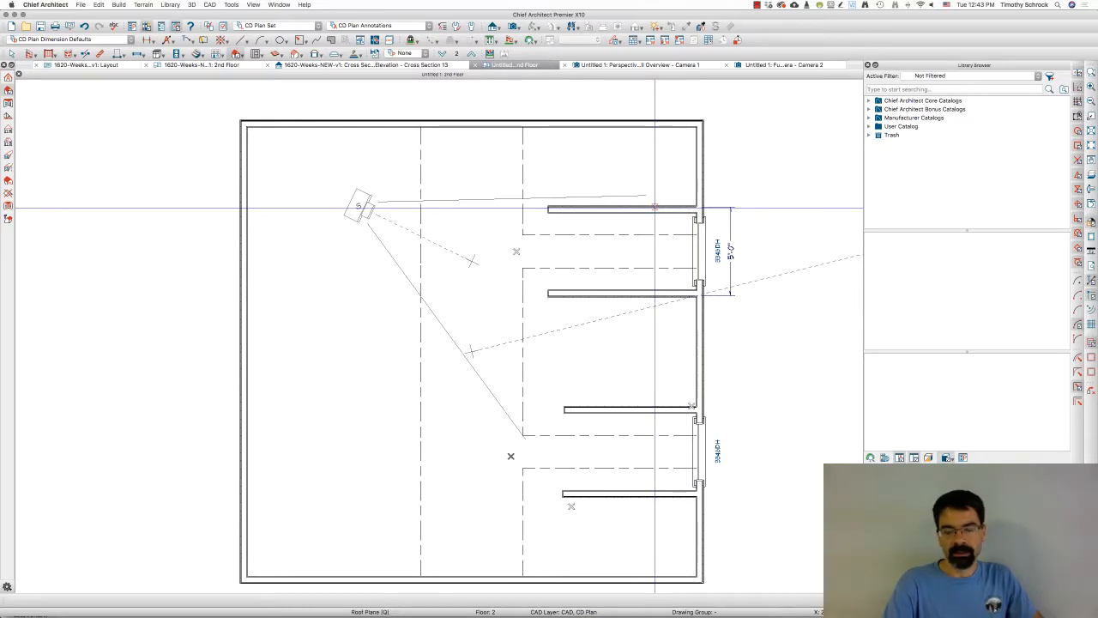
pyautogui.click(618, 209)
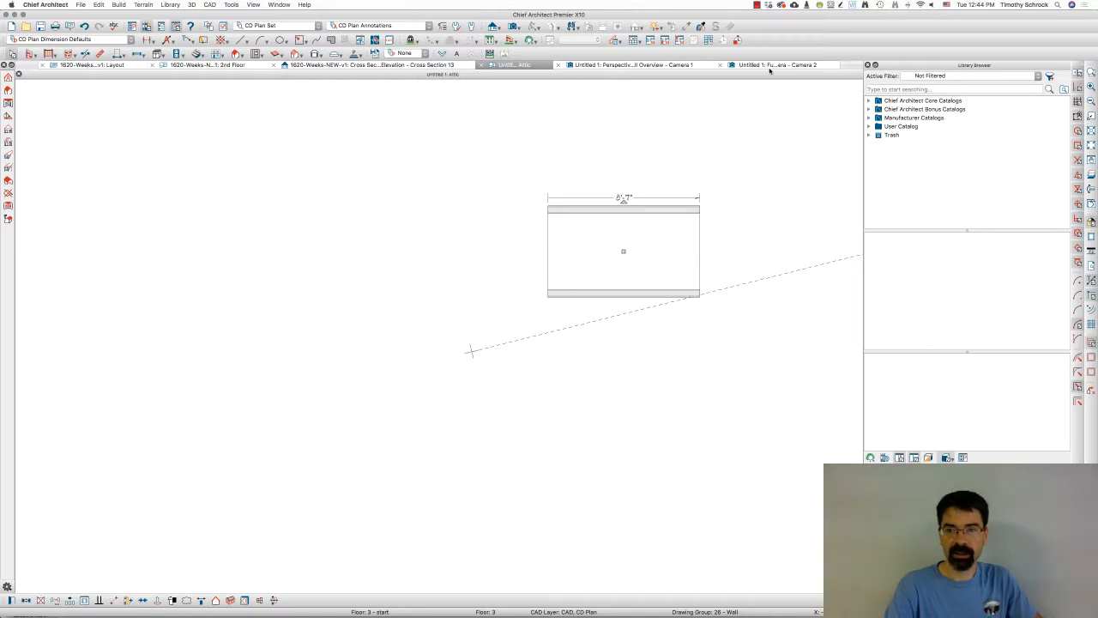
pyautogui.click(776, 66)
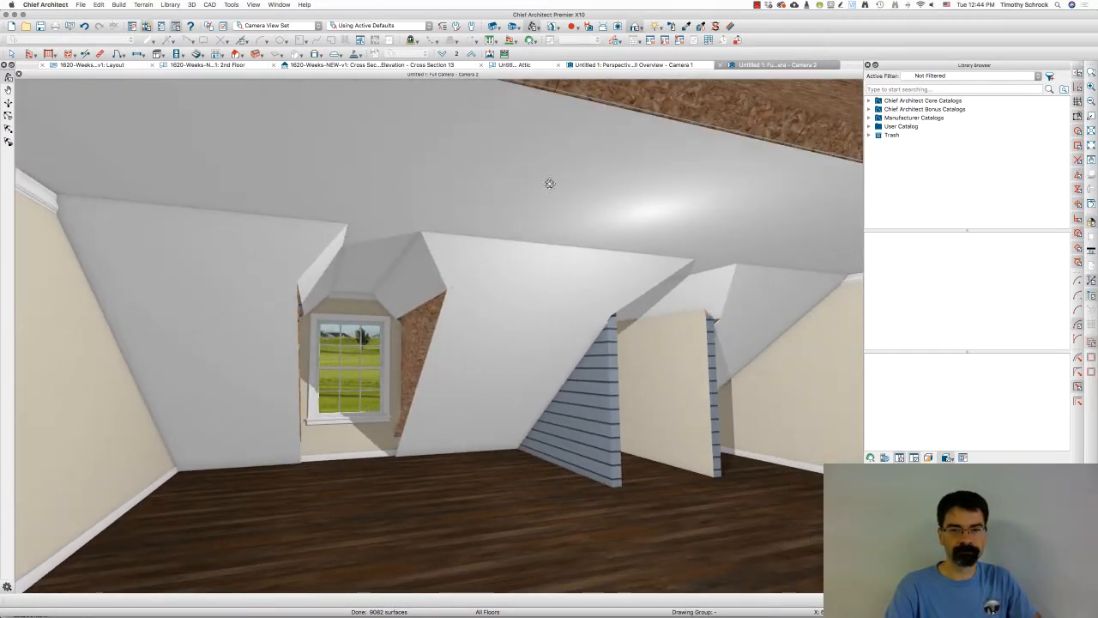
# - Cycle through the roof plan, interior Camera 2 and exterior overview showing both dormers
pyautogui.click(511, 65)
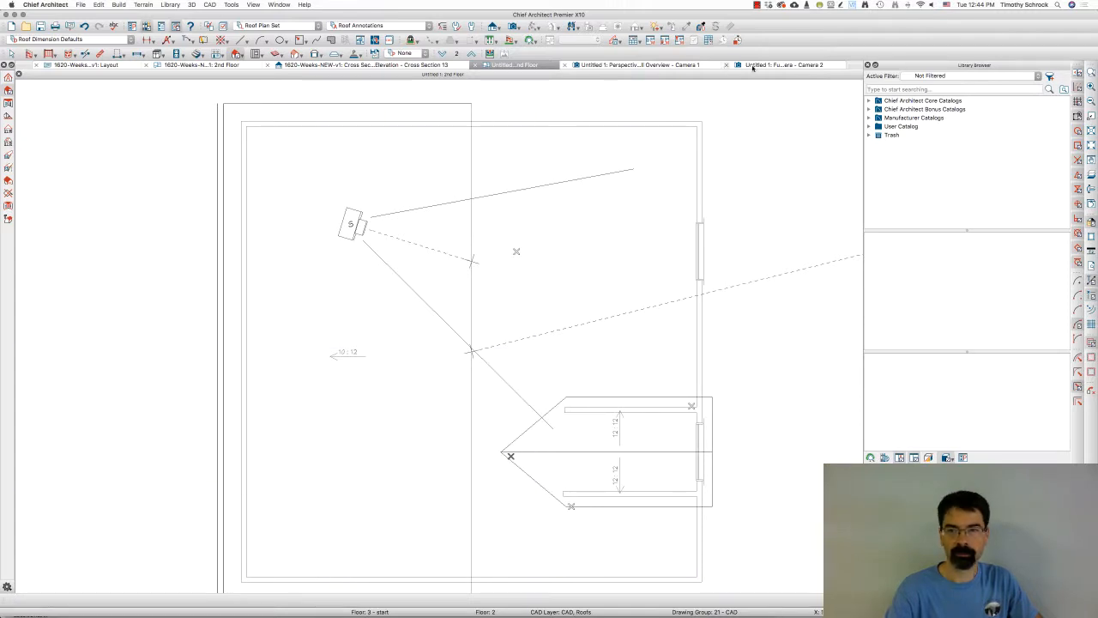
pyautogui.click(780, 65)
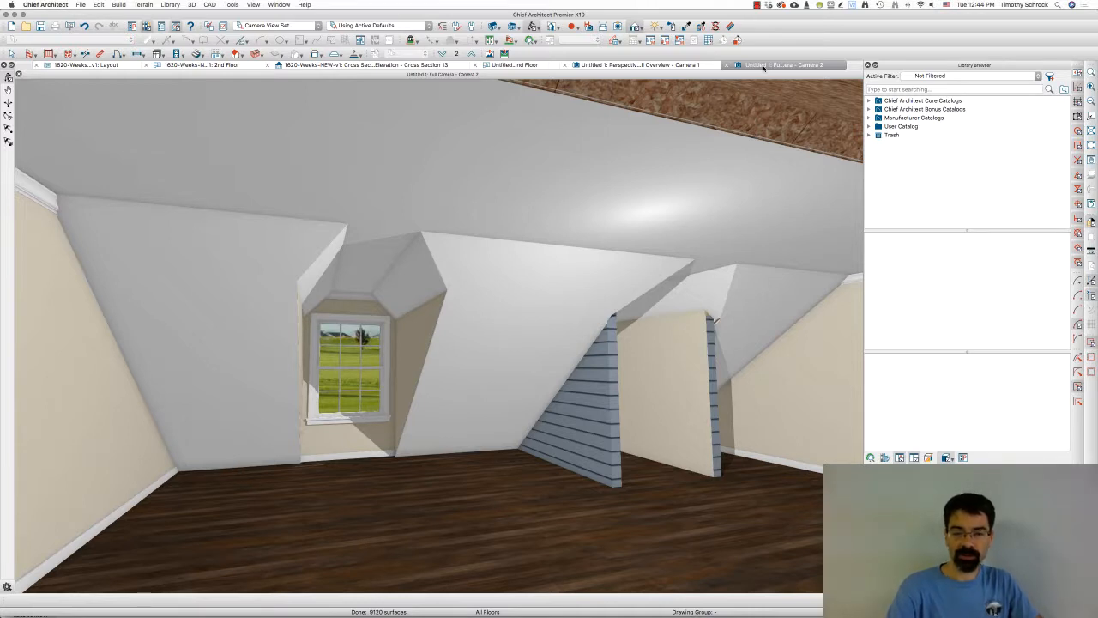
pyautogui.moveTo(398, 398)
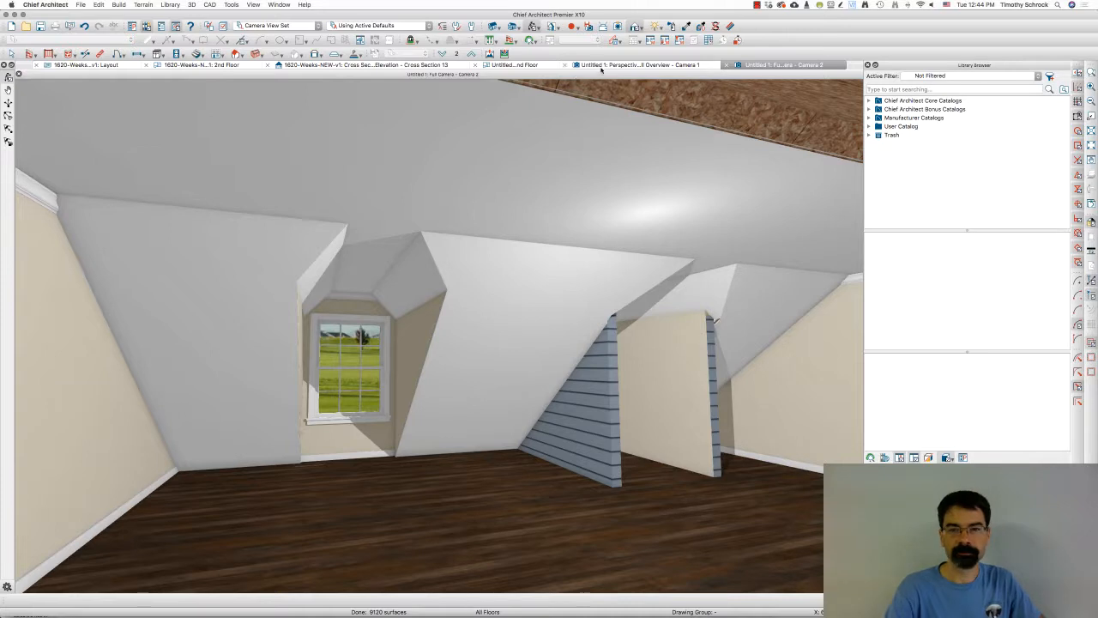
pyautogui.click(638, 65)
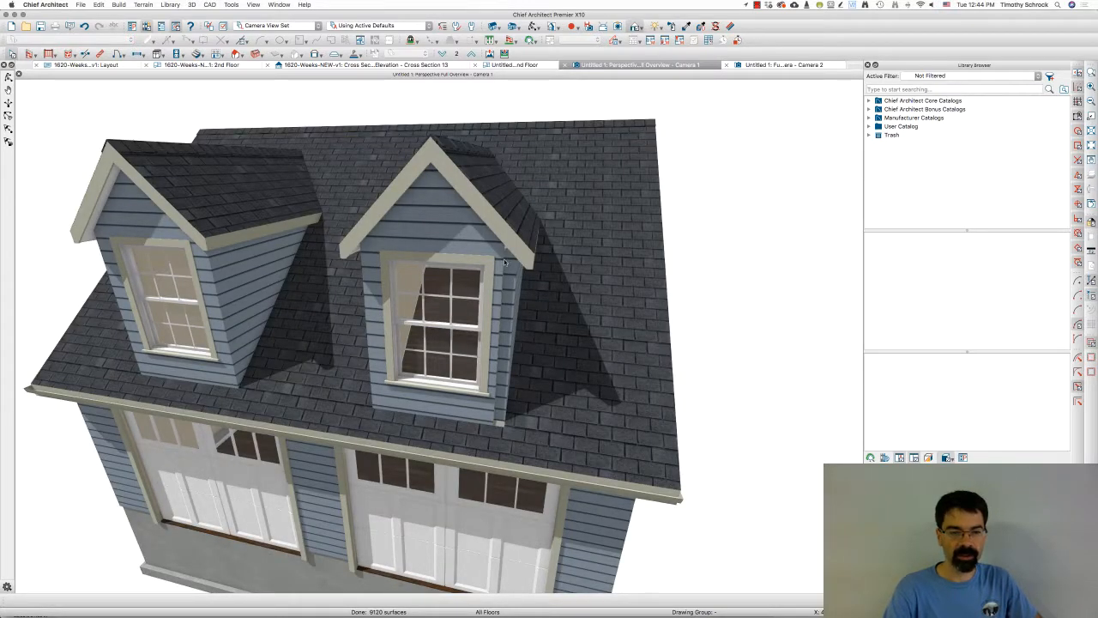
# - Rotate the exterior view around both dormers, then return to the roof plan
pyautogui.click(511, 65)
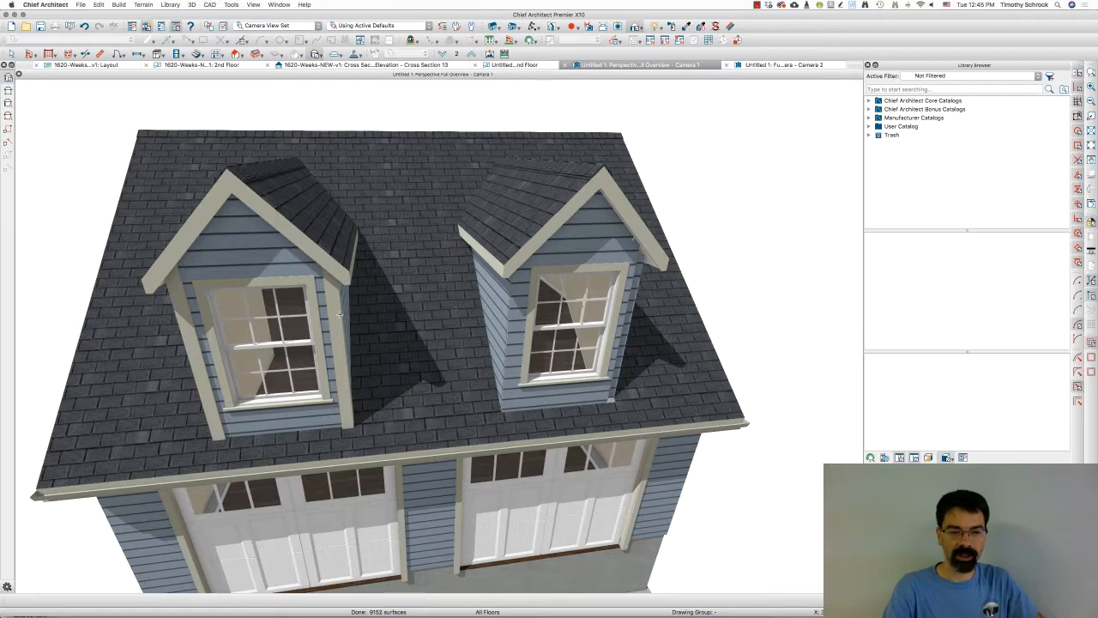
pyautogui.moveTo(649, 300)
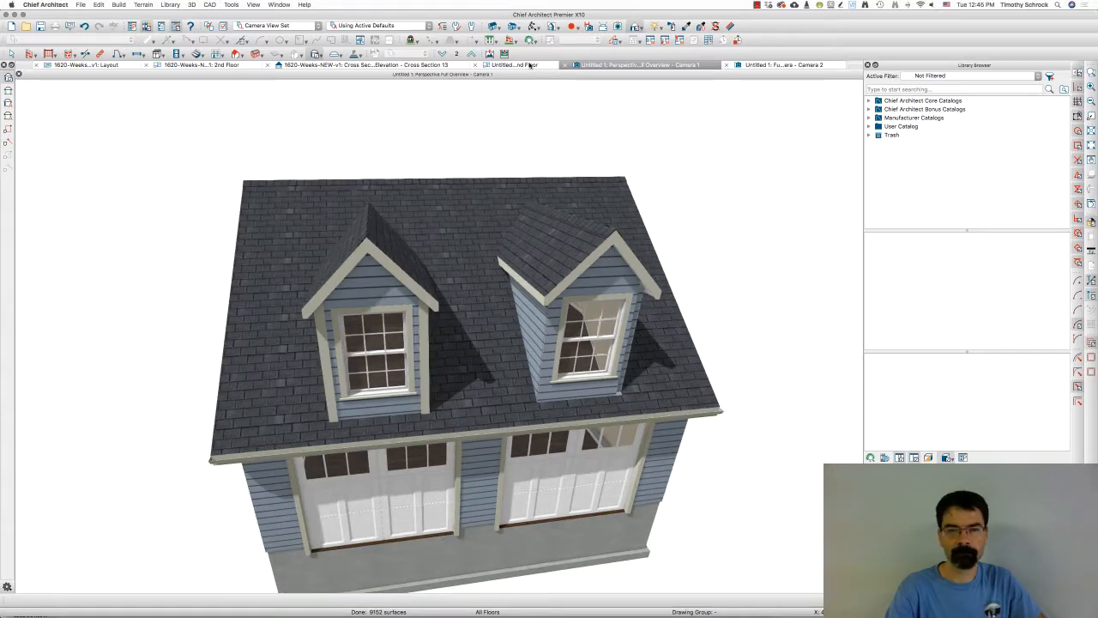
pyautogui.click(506, 65)
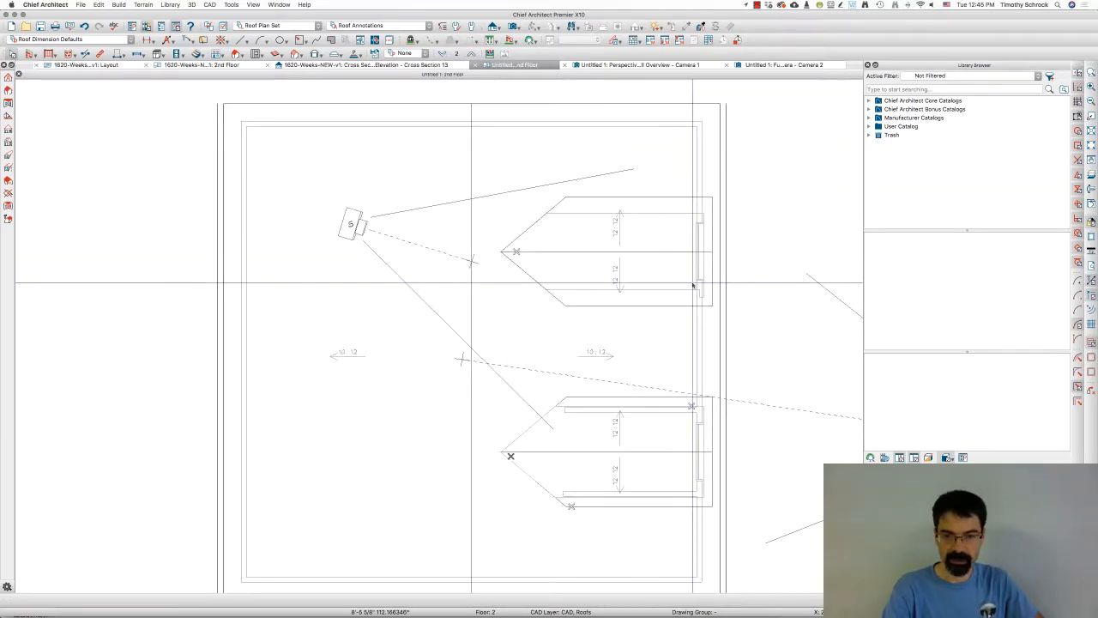
# - Inspect the upper dormer wall from inside the room, then move to the cross section through the dormer
pyautogui.click(625, 250)
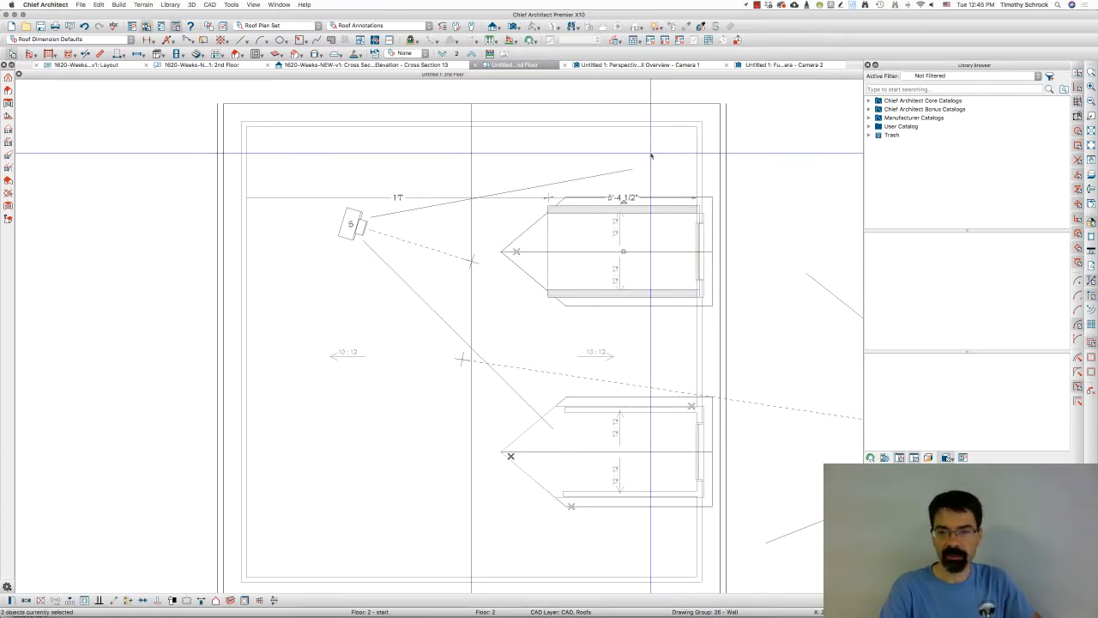
pyautogui.click(638, 65)
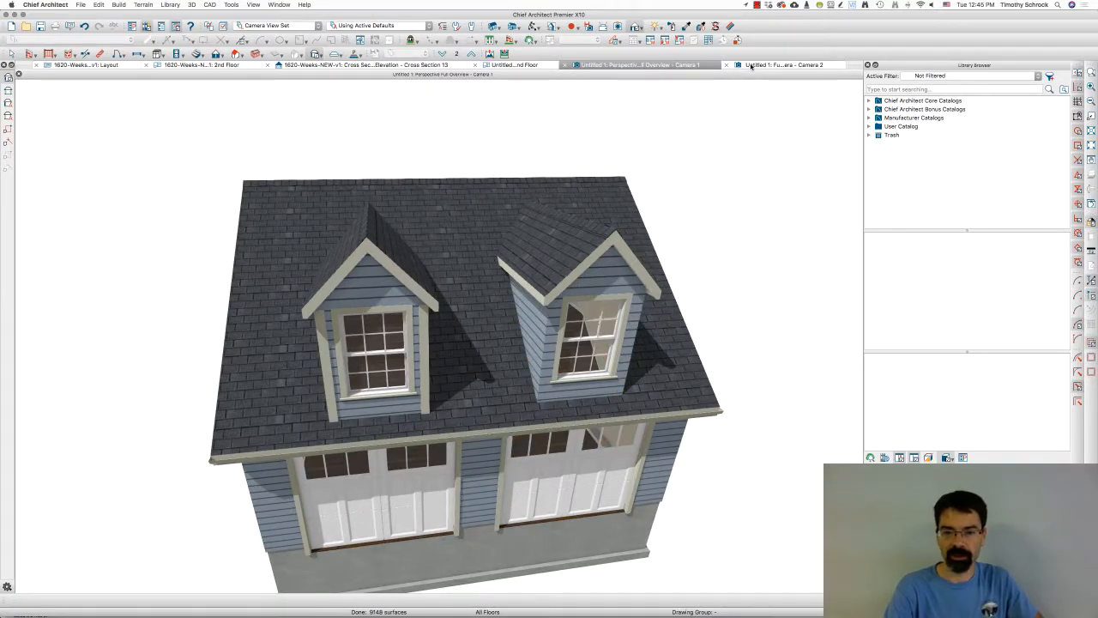
pyautogui.click(780, 65)
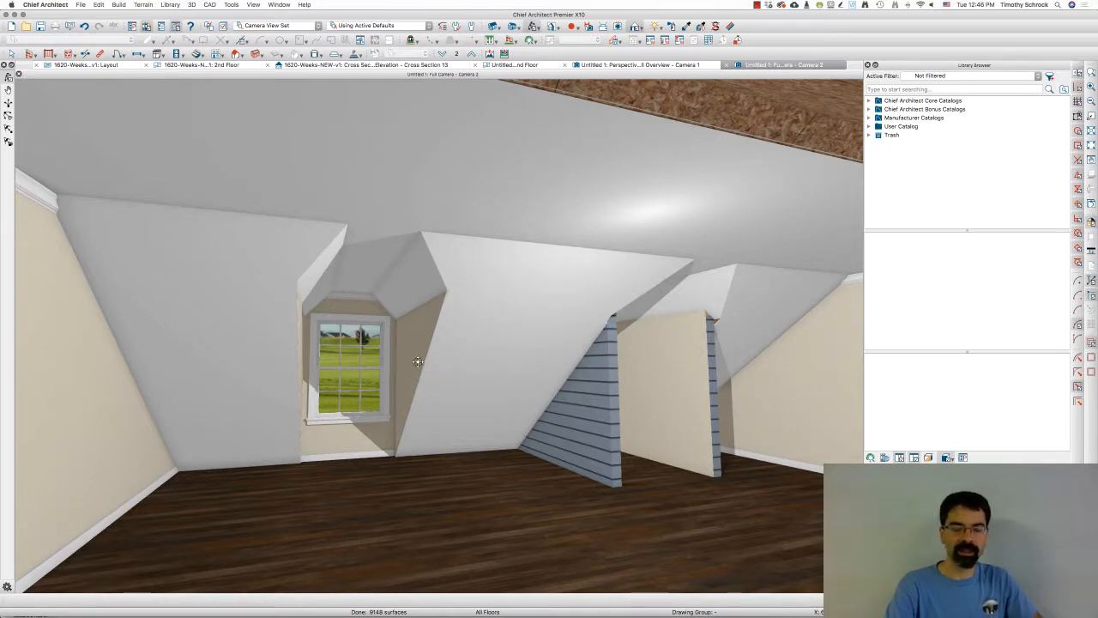
pyautogui.moveTo(414, 392)
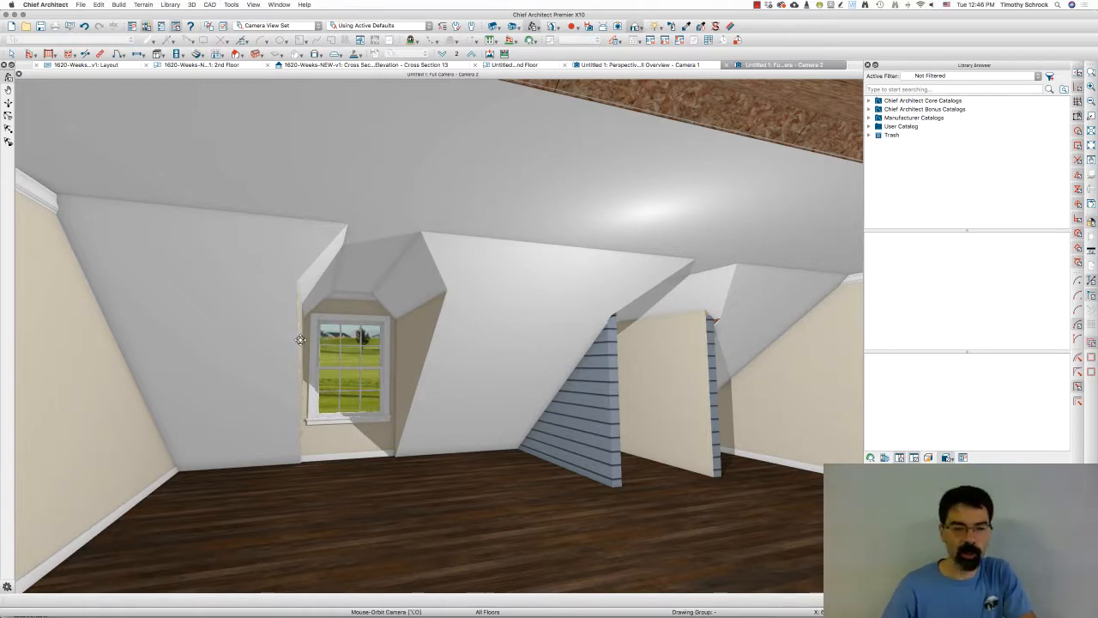
pyautogui.click(511, 66)
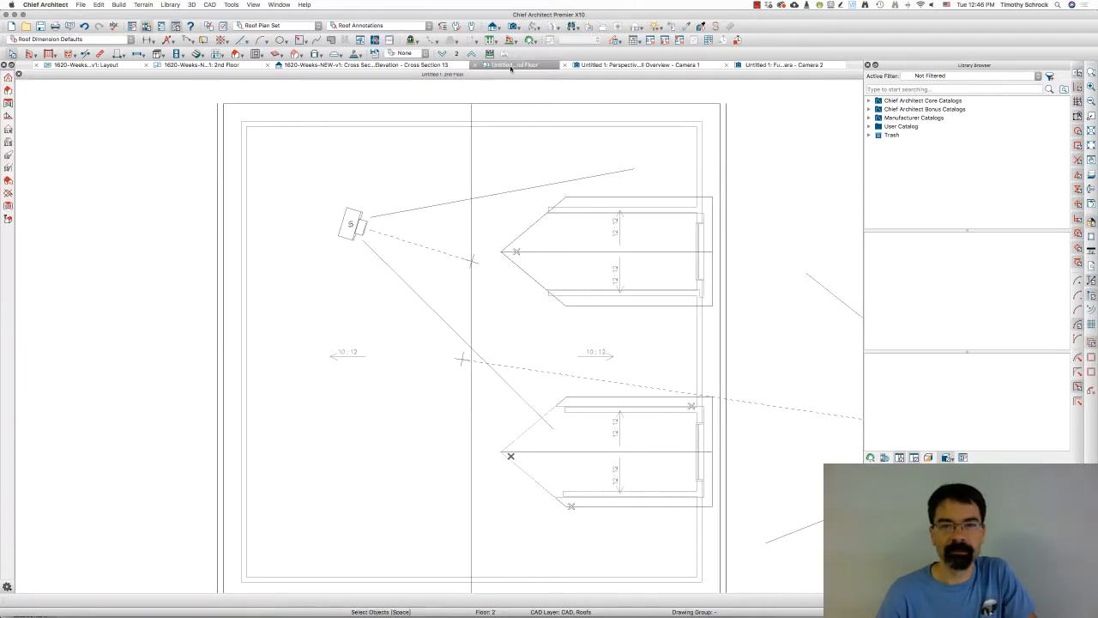
pyautogui.click(525, 175)
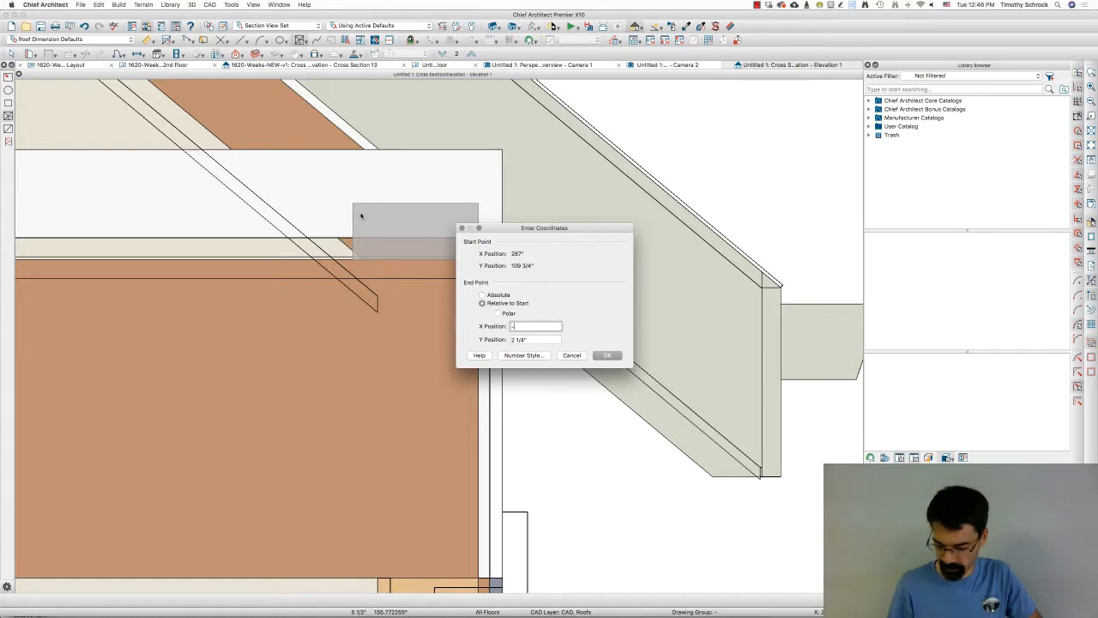
# - Place the CAD box at X = -3 on the shown CAD, Roofs layer atop the wall, then return to the plan
pyautogui.write('-3')
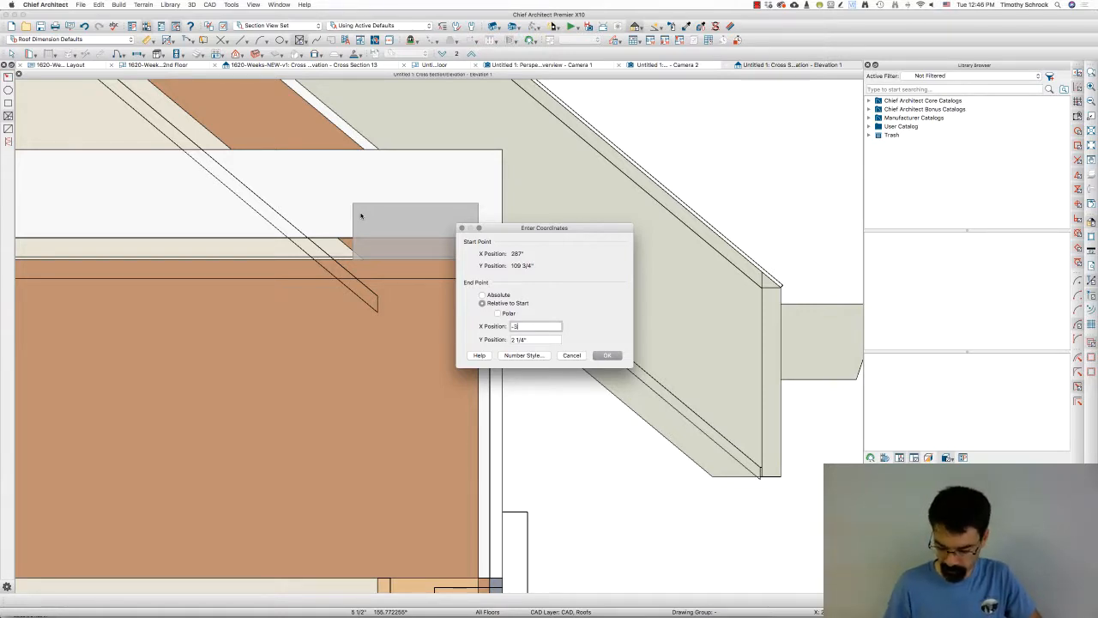
pyautogui.click(607, 355)
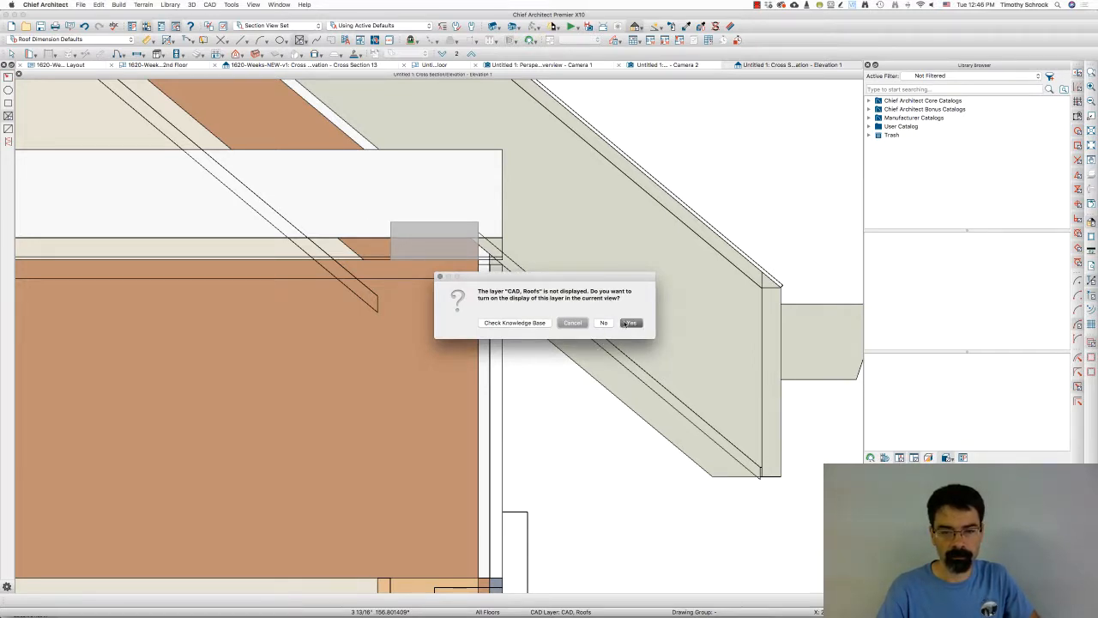
pyautogui.click(631, 323)
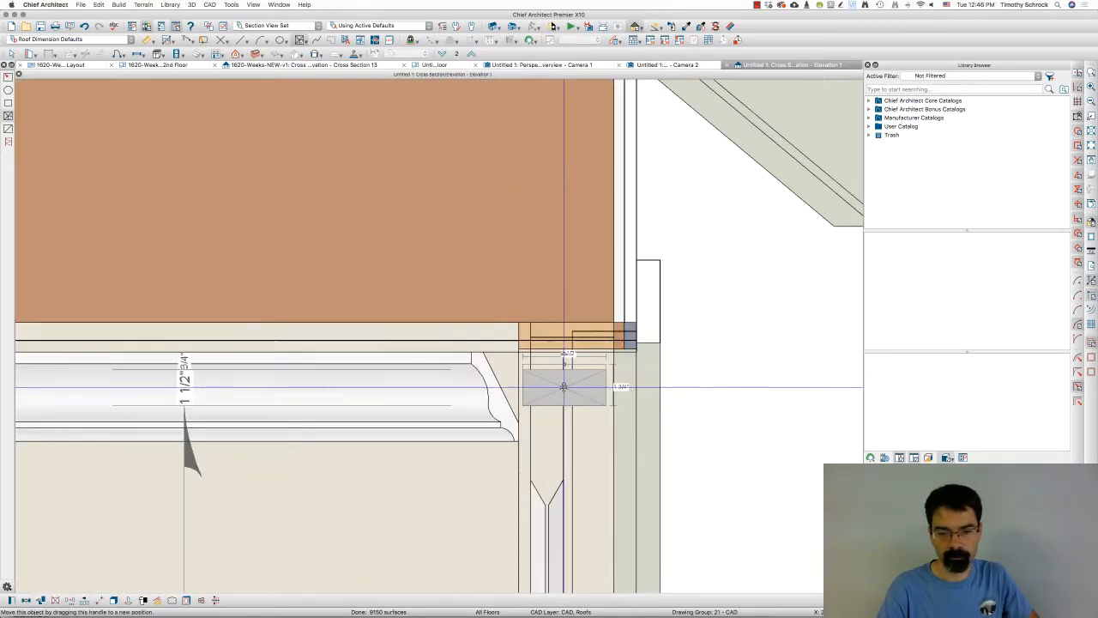
pyautogui.moveTo(562, 386); pyautogui.dragTo(563, 384)
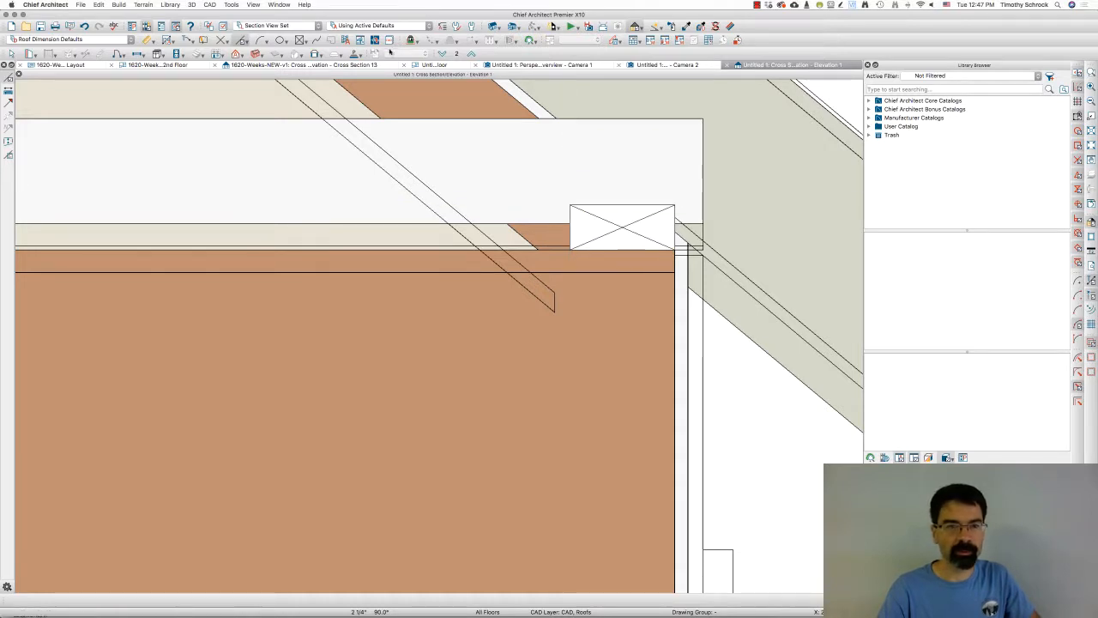
pyautogui.click(432, 65)
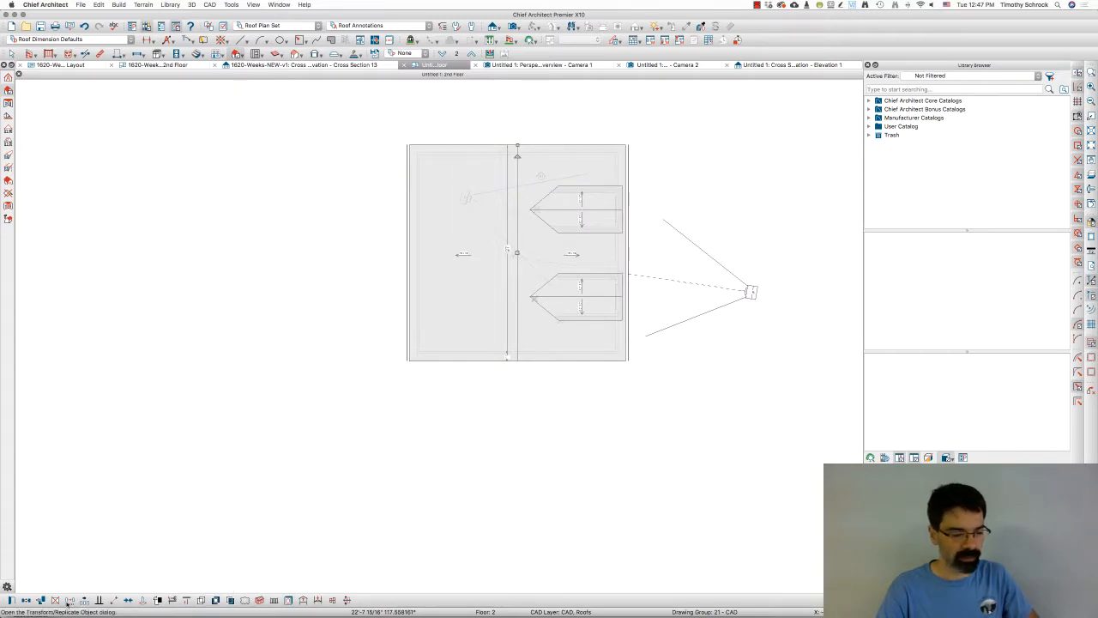
# - Select the dormer walls in the plan and bring up their Wall Specification dialog
pyautogui.click(69, 601)
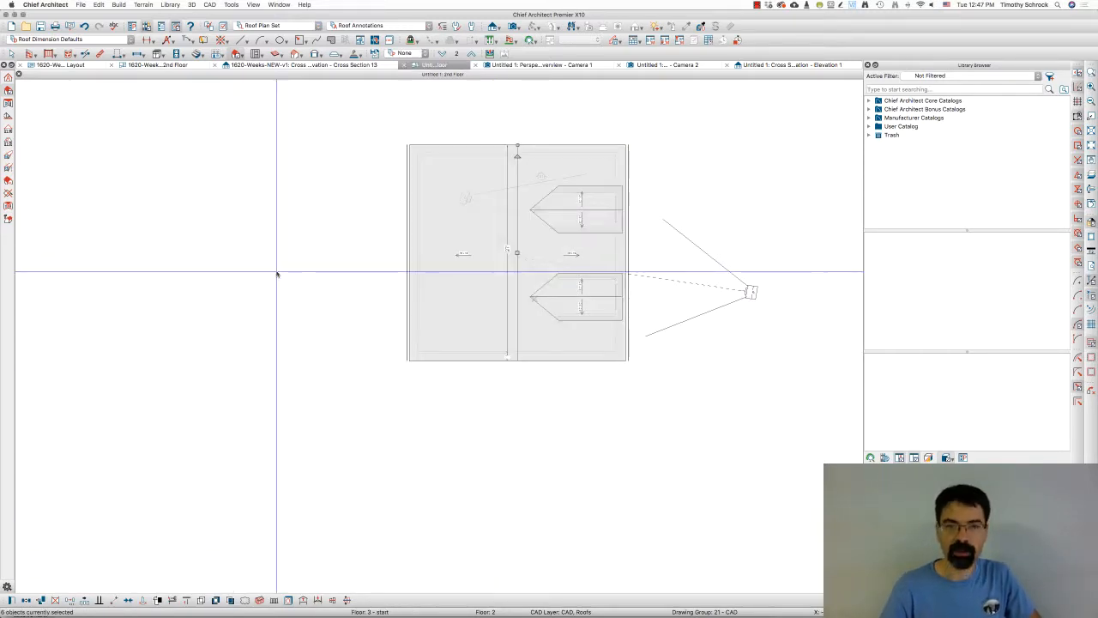
pyautogui.click(786, 66)
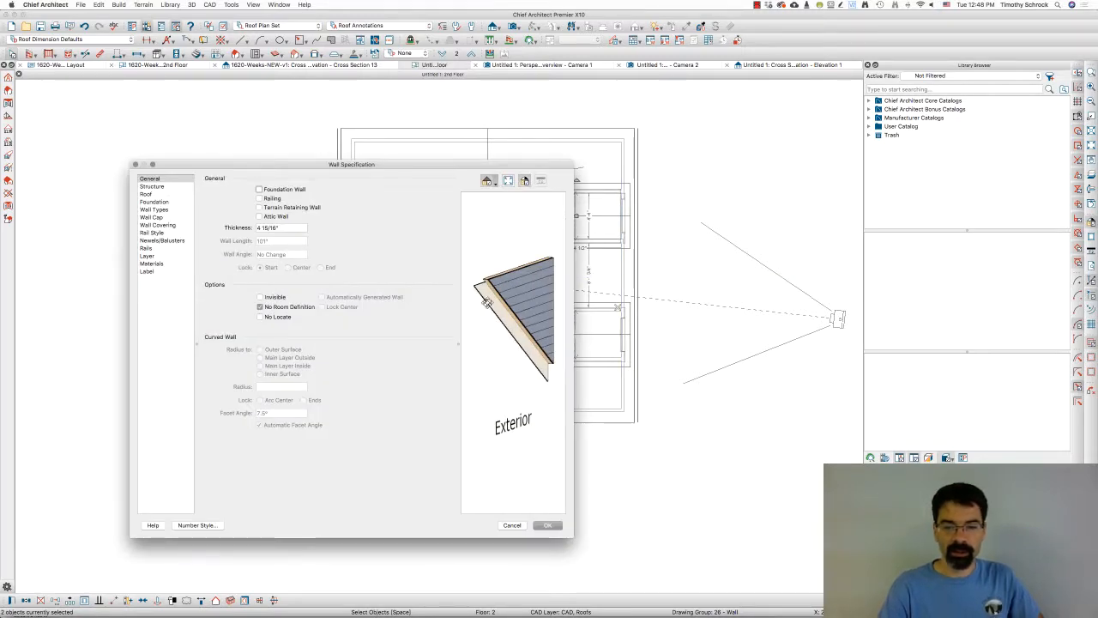
# - Change a Structure option for the dormer walls and close the specification
pyautogui.click(151, 185)
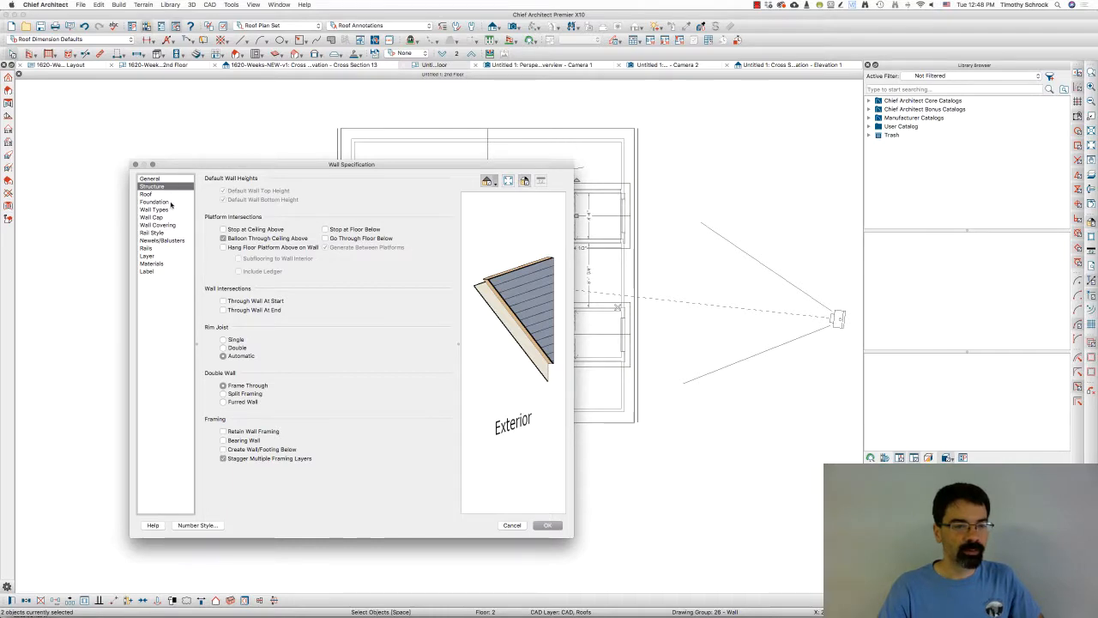
pyautogui.click(145, 194)
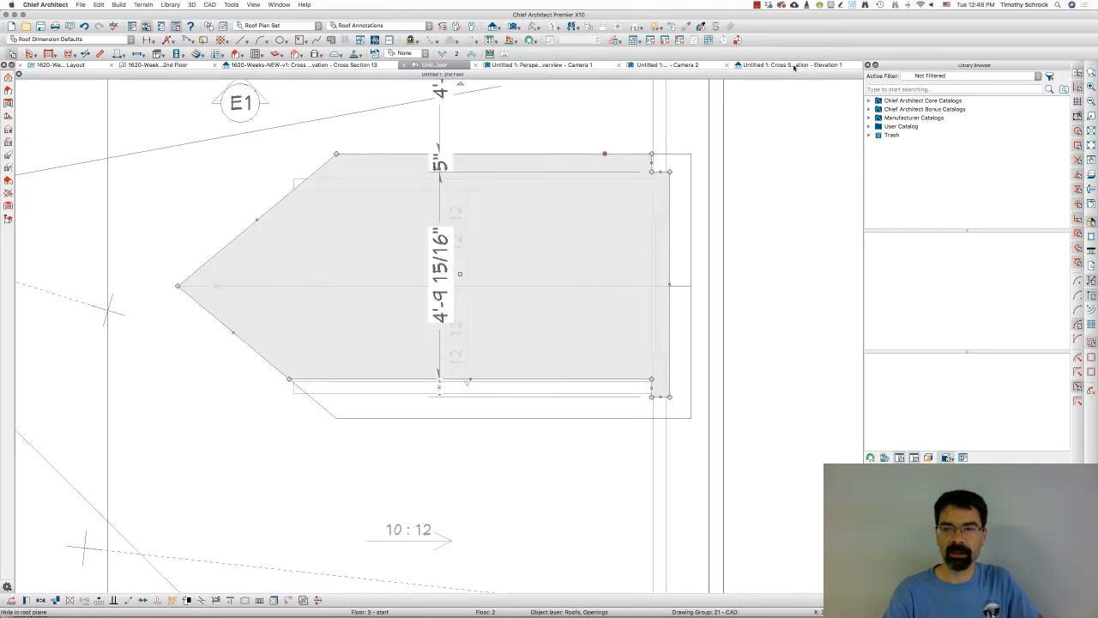
# - Pull the dormer roof plane edge in to 2'-2" and check the opening from inside the room
pyautogui.click(665, 65)
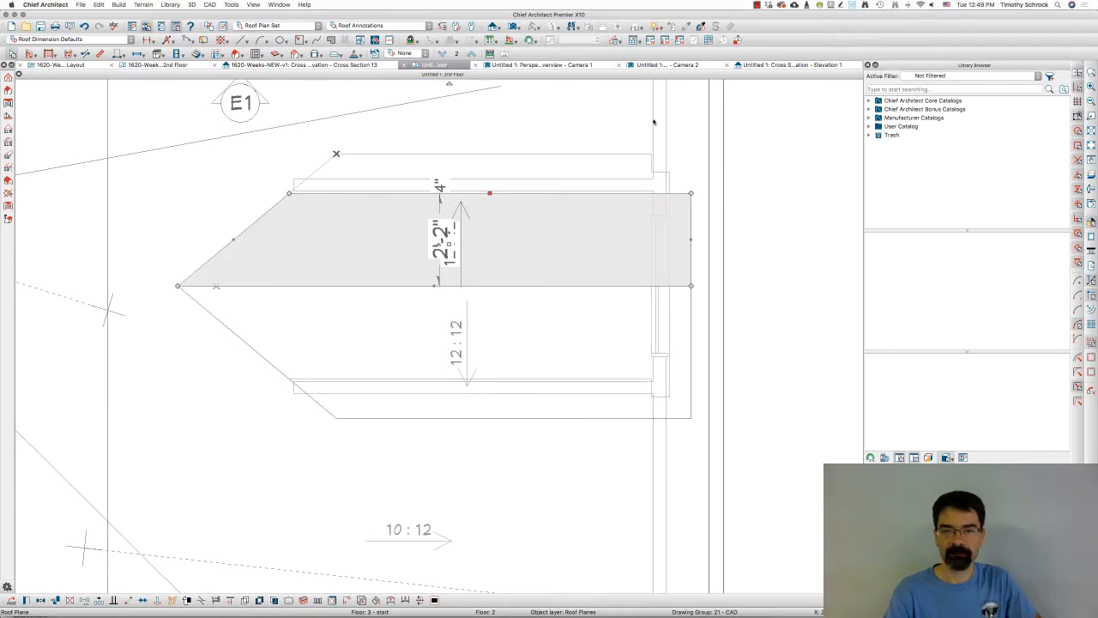
pyautogui.click(672, 65)
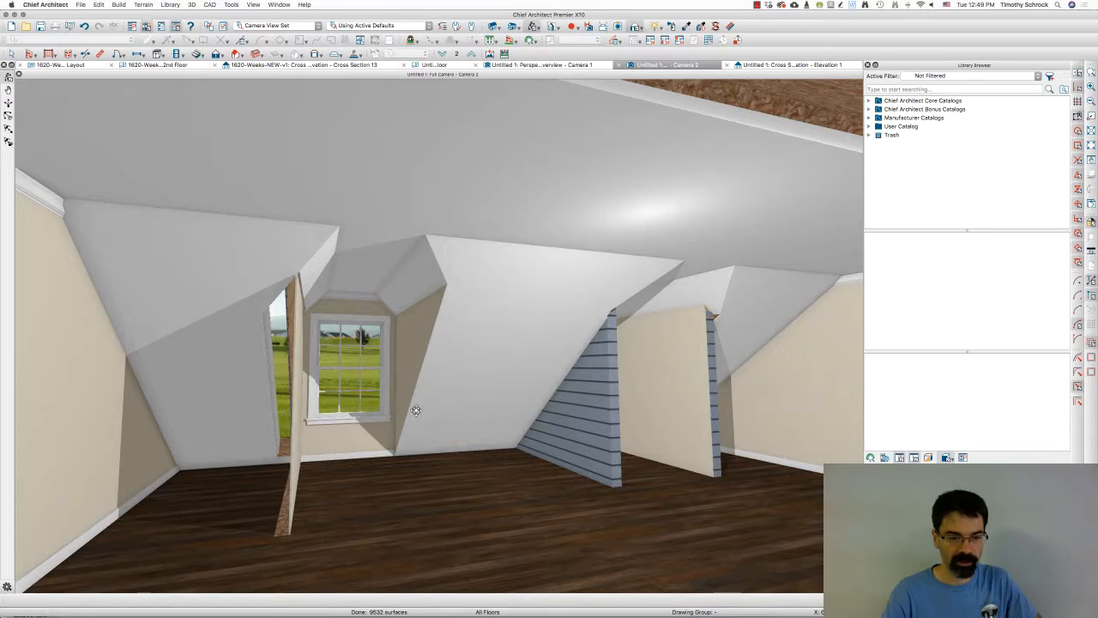
pyautogui.moveTo(420, 410)
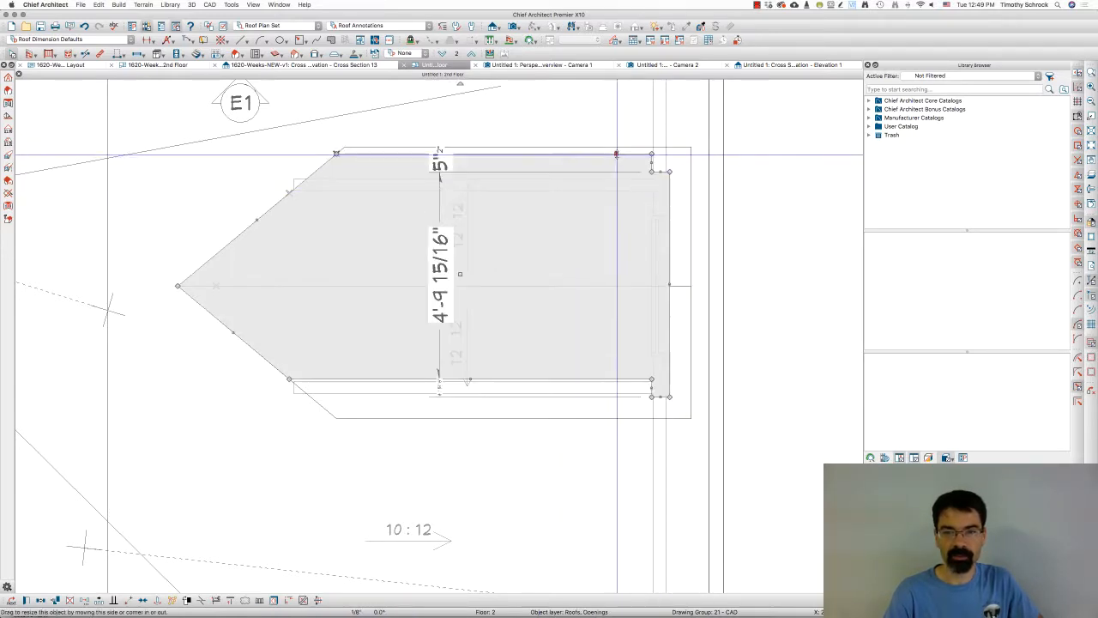
pyautogui.moveTo(616, 154); pyautogui.dragTo(614, 192)
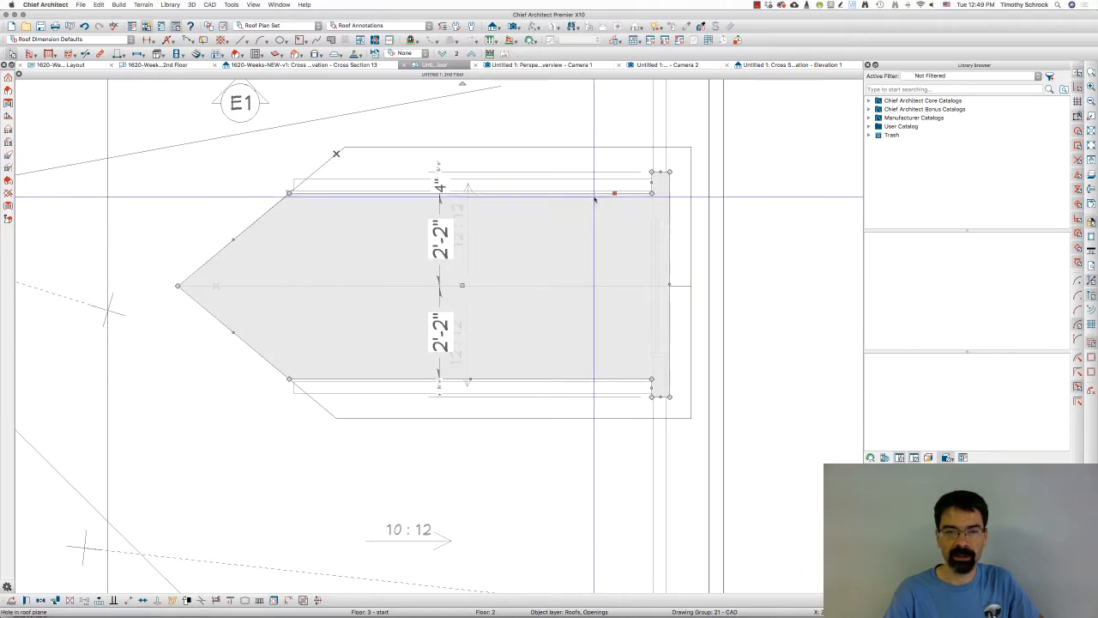
pyautogui.click(672, 65)
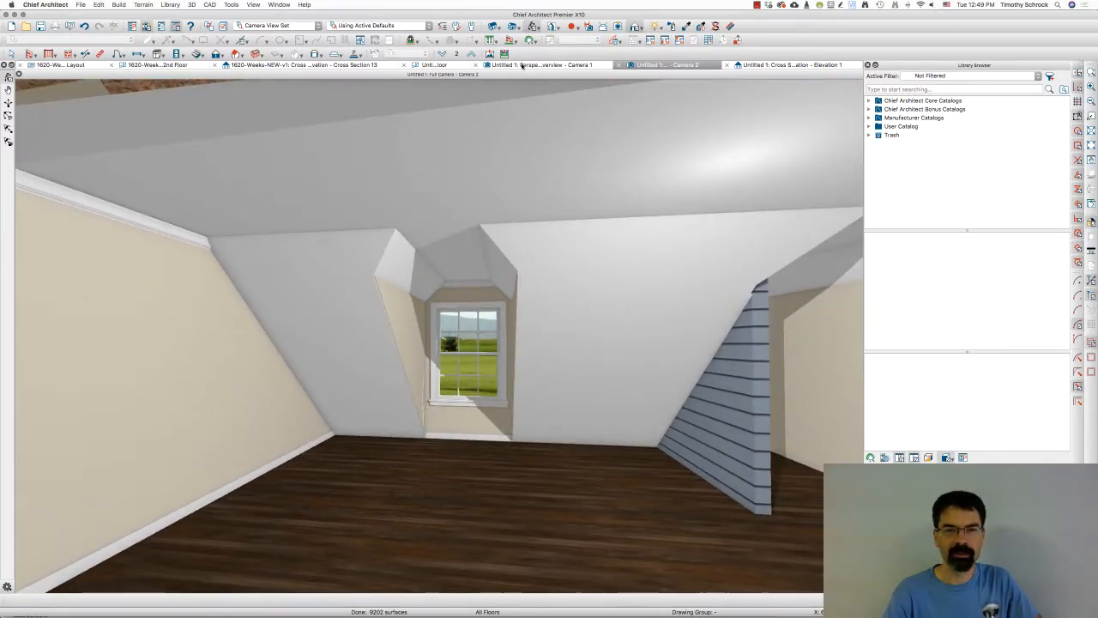
# - Switch to the exterior 3D overview of the garage with both dormers
pyautogui.click(432, 65)
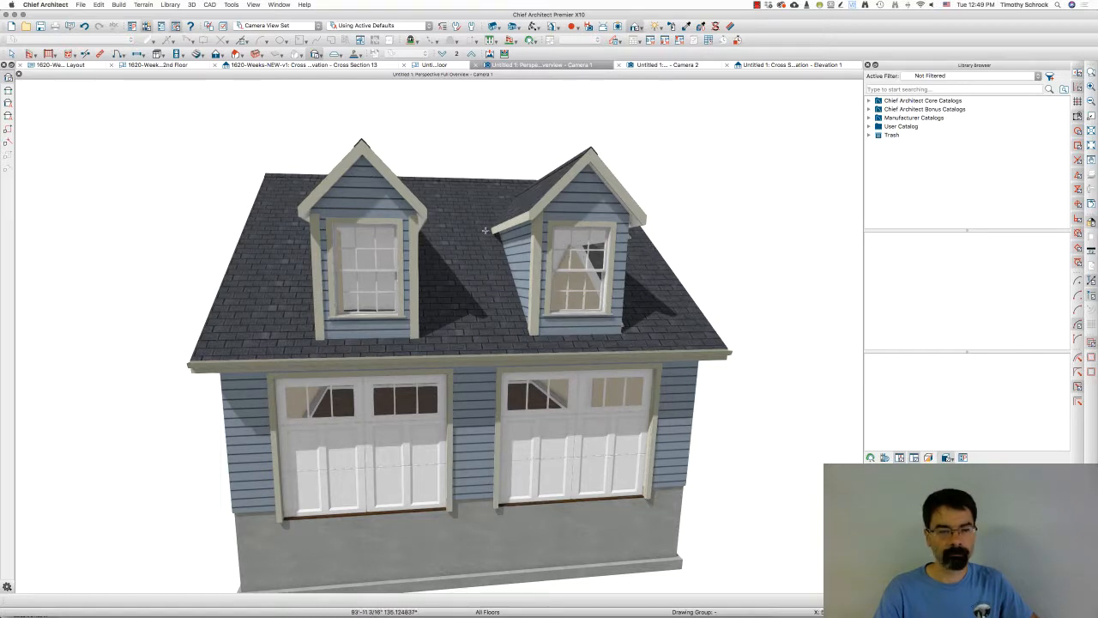
pyautogui.moveTo(643, 259)
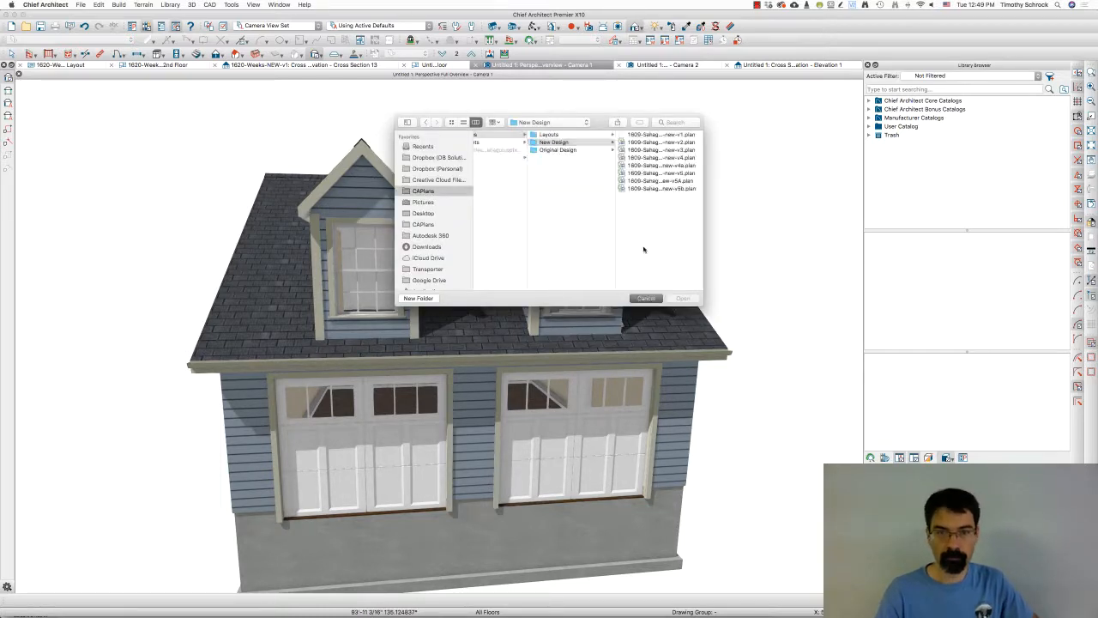
# - Save the garage design in the New Design folder
pyautogui.click(645, 298)
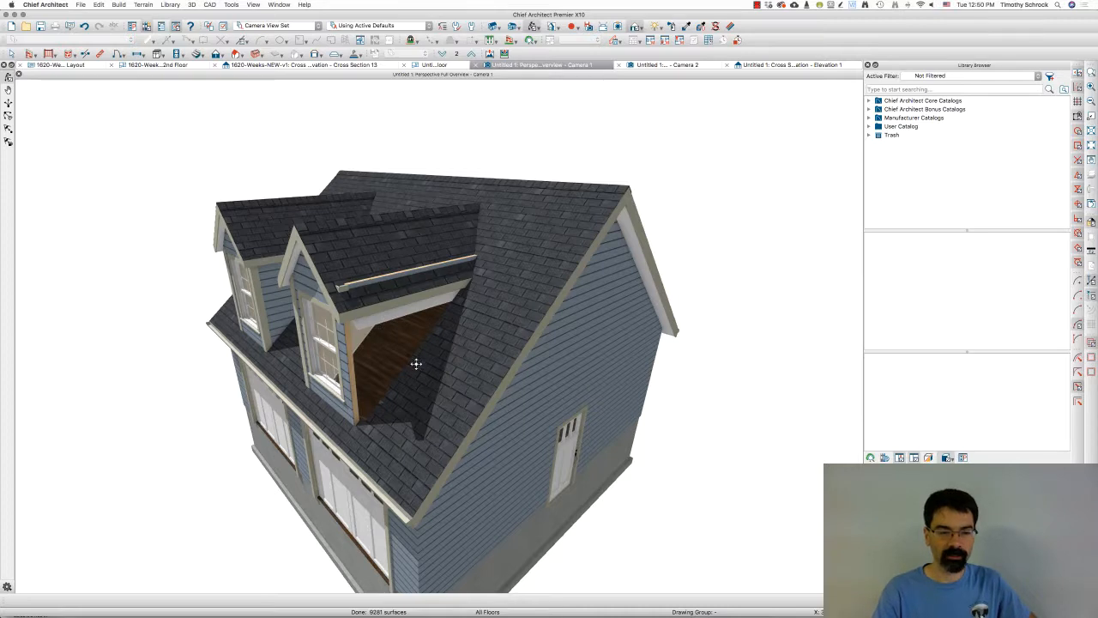
# - Show the interior attic camera view of the dormer opening
pyautogui.click(429, 66)
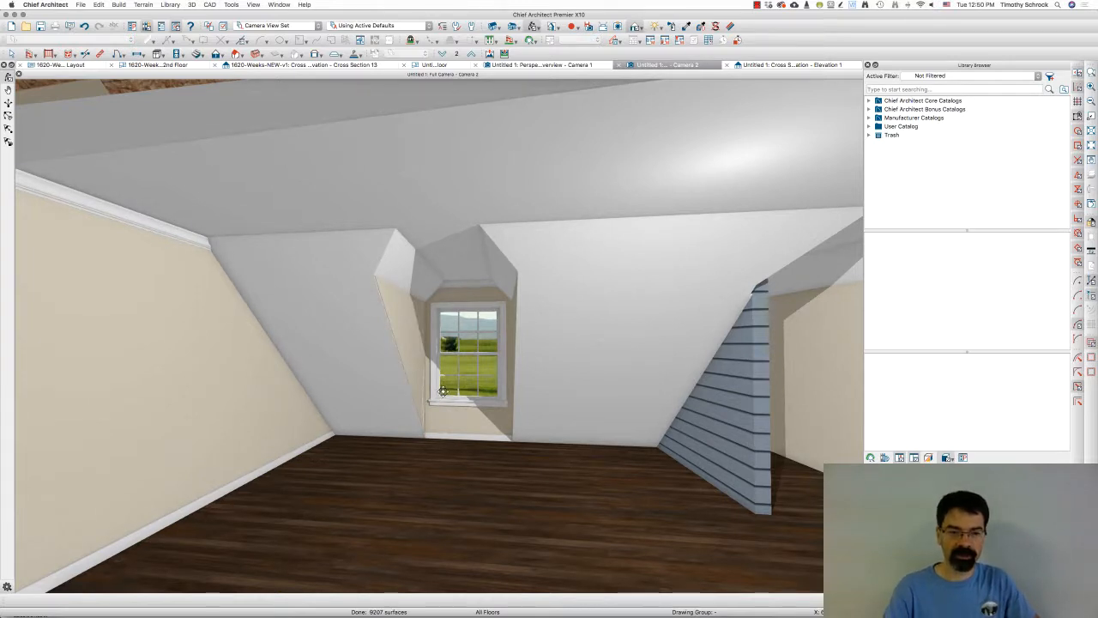
# - Rotate the interior attic camera to face the dormer window and its angled ceiling cuts head-on
pyautogui.moveTo(443, 391); pyautogui.dragTo(480, 384)
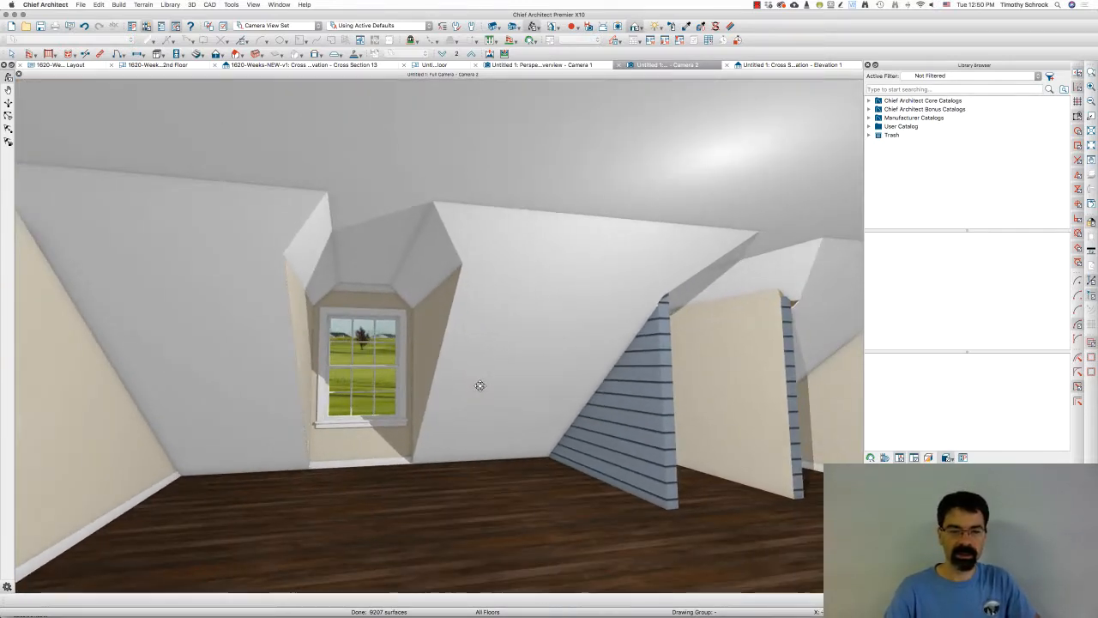